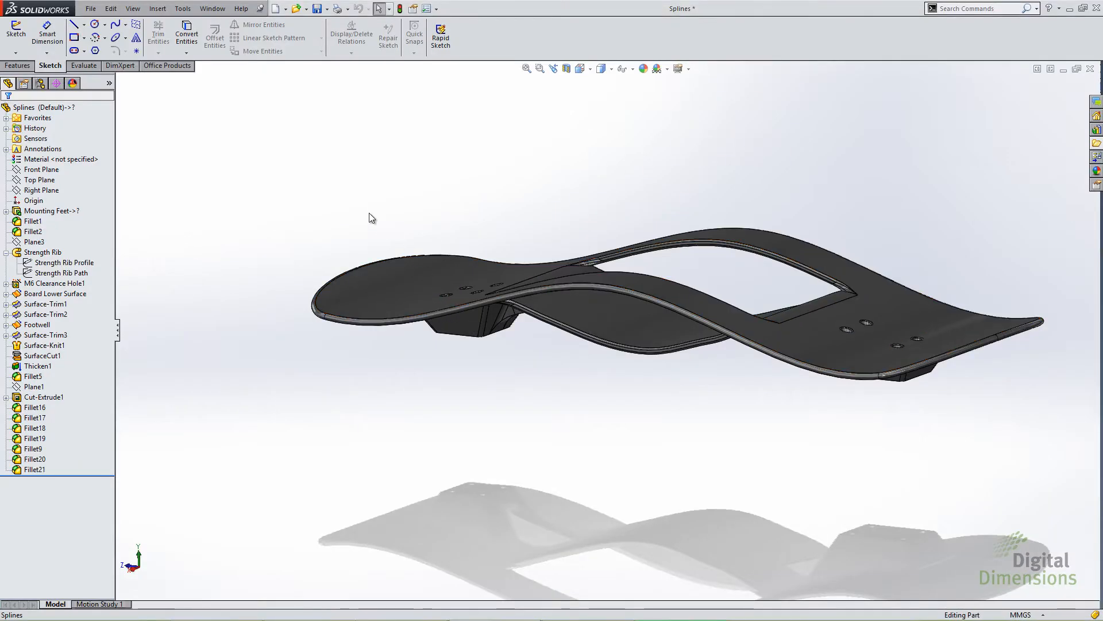
Step: Edit the Strength Rib Path sketch and open the Ellipse flyout to reach the conic option
left_click(53, 283)
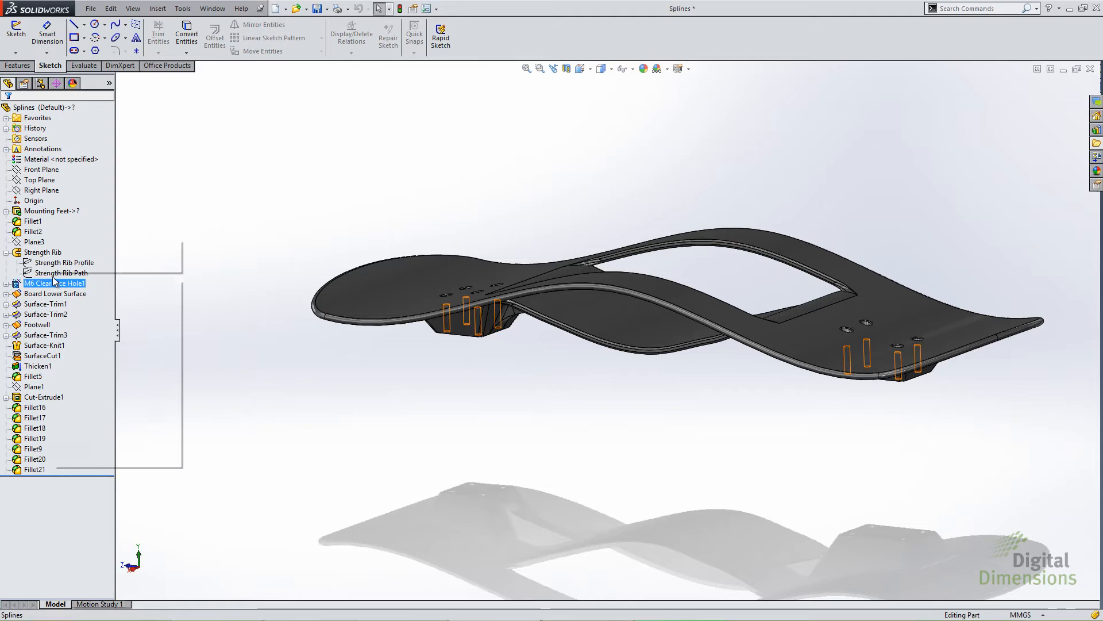
double_click(59, 272)
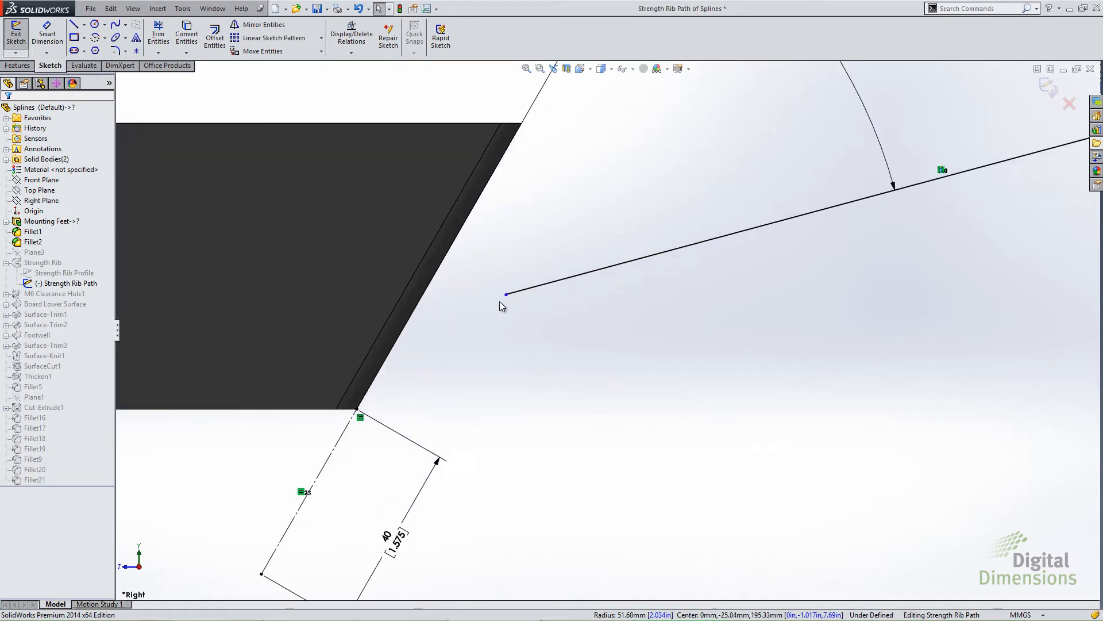
left_click(126, 37)
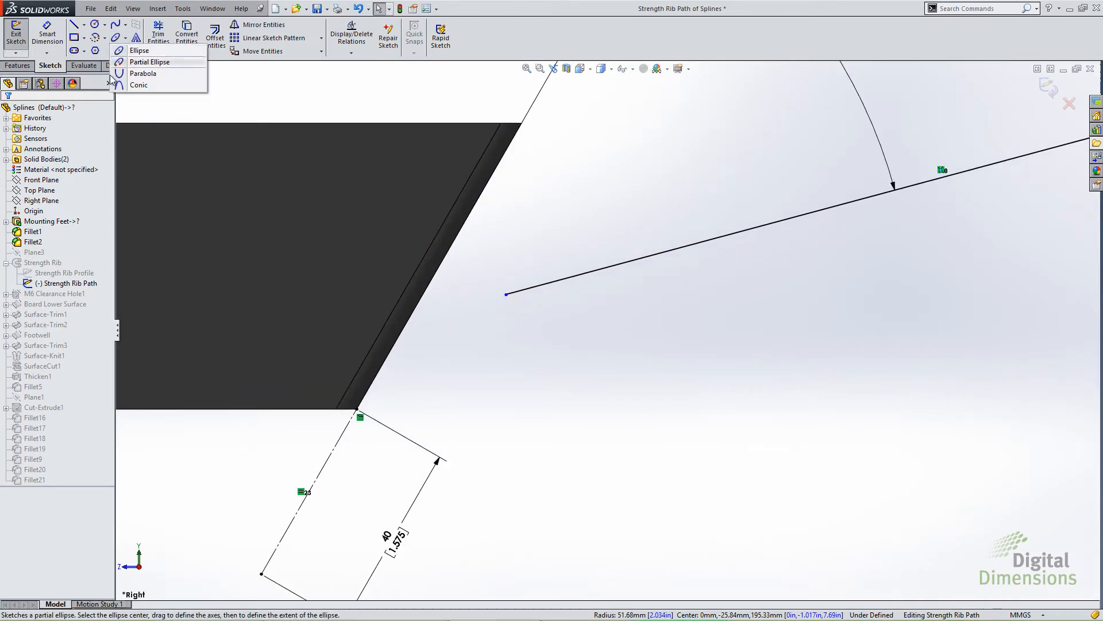
left_click(139, 85)
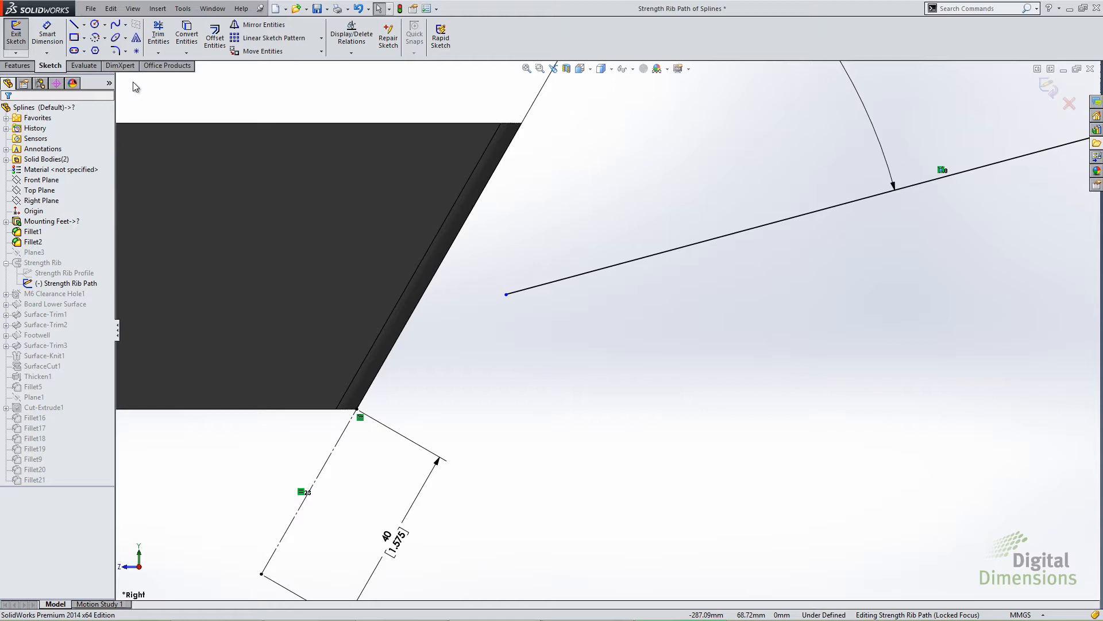
mouse_move(145, 70)
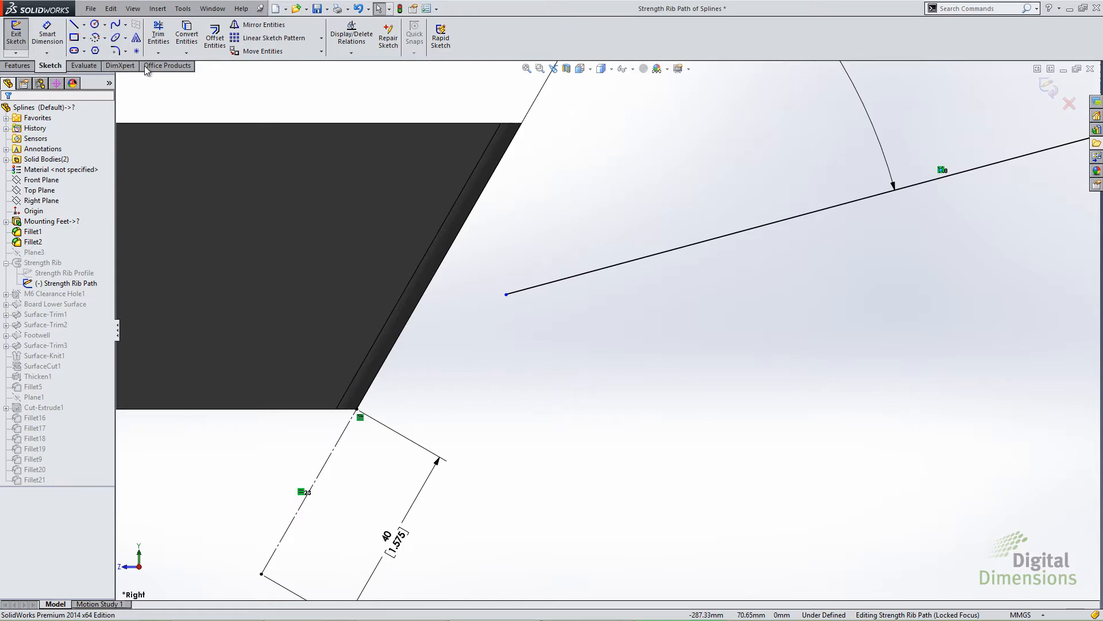
left_click(127, 38)
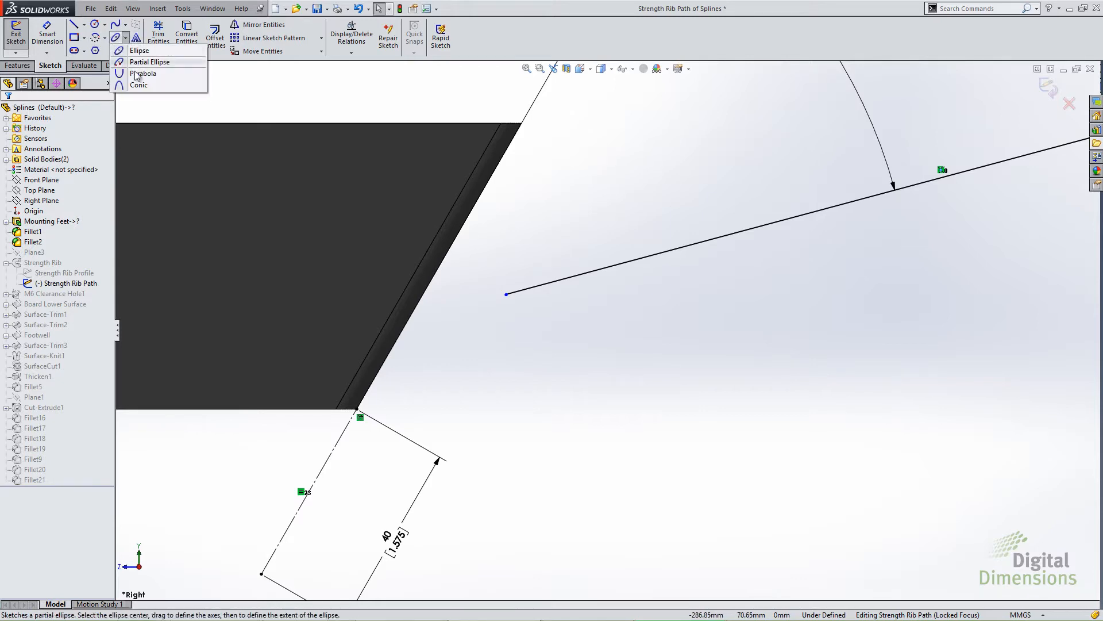
Step: Draw a conic curve with Auto tangency joining the two rib path lines
left_click(139, 84)
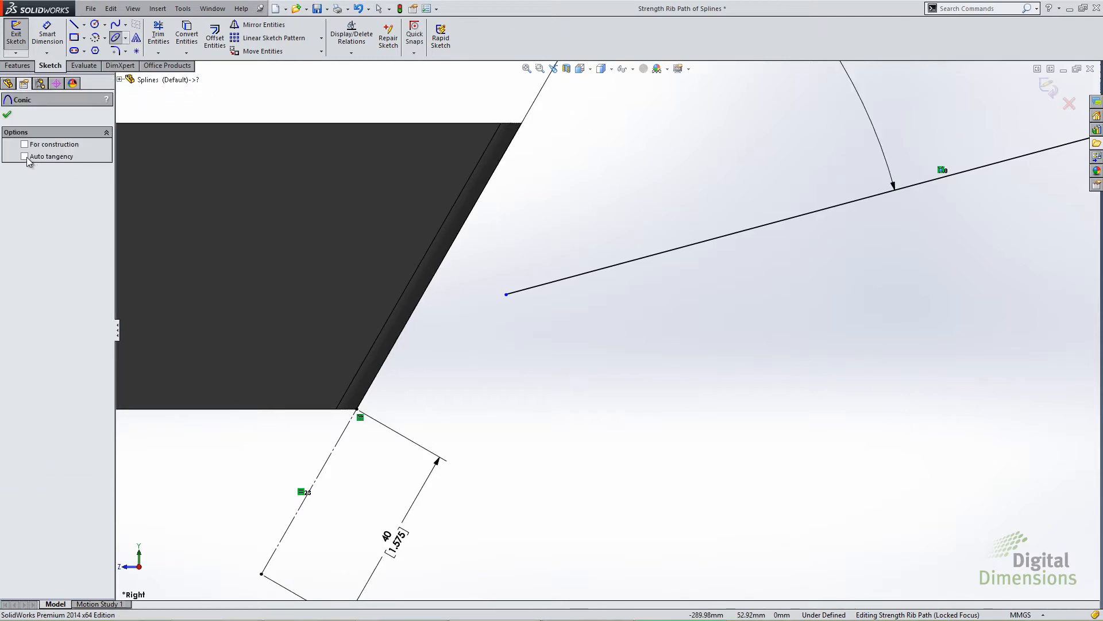
left_click(25, 156)
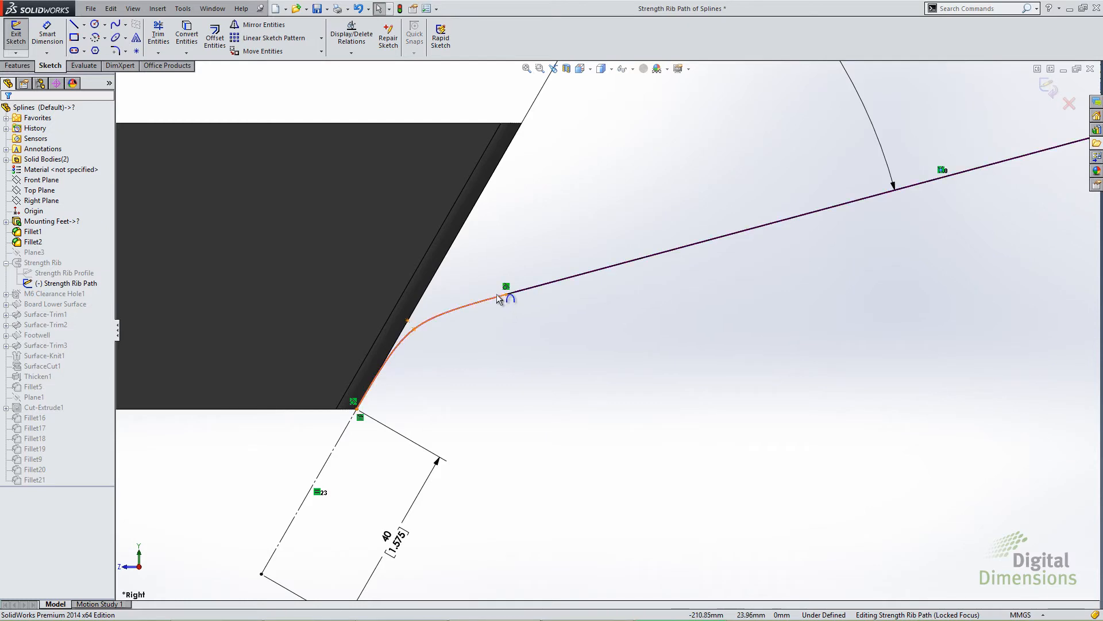
left_click(507, 289)
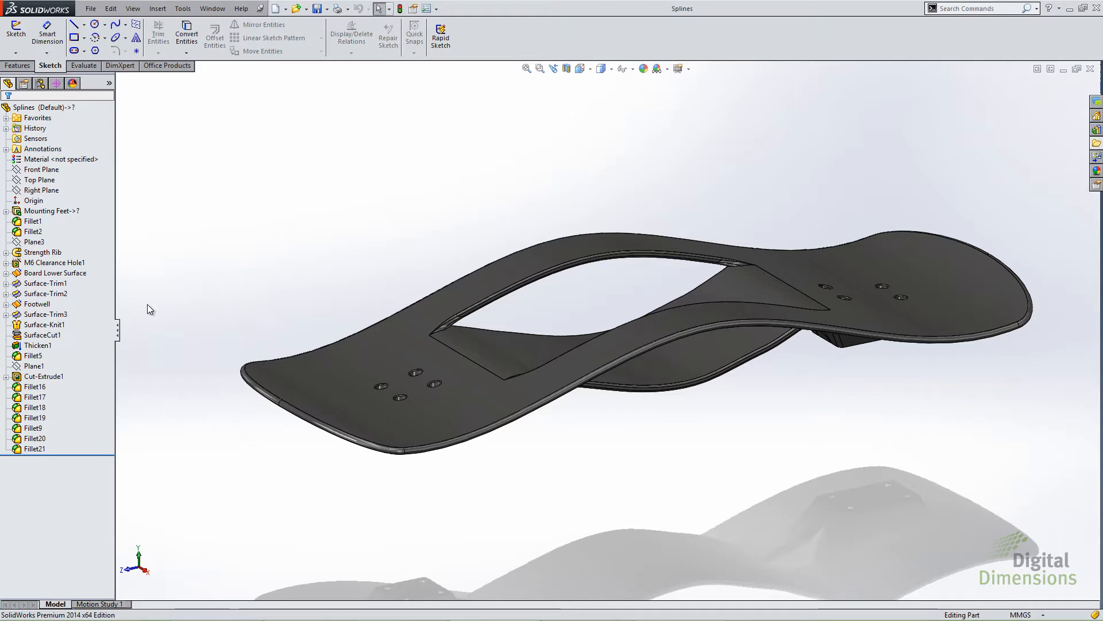
Step: Edit Board Profile, raising its spline midpoint and then restoring its original height
left_click(60, 282)
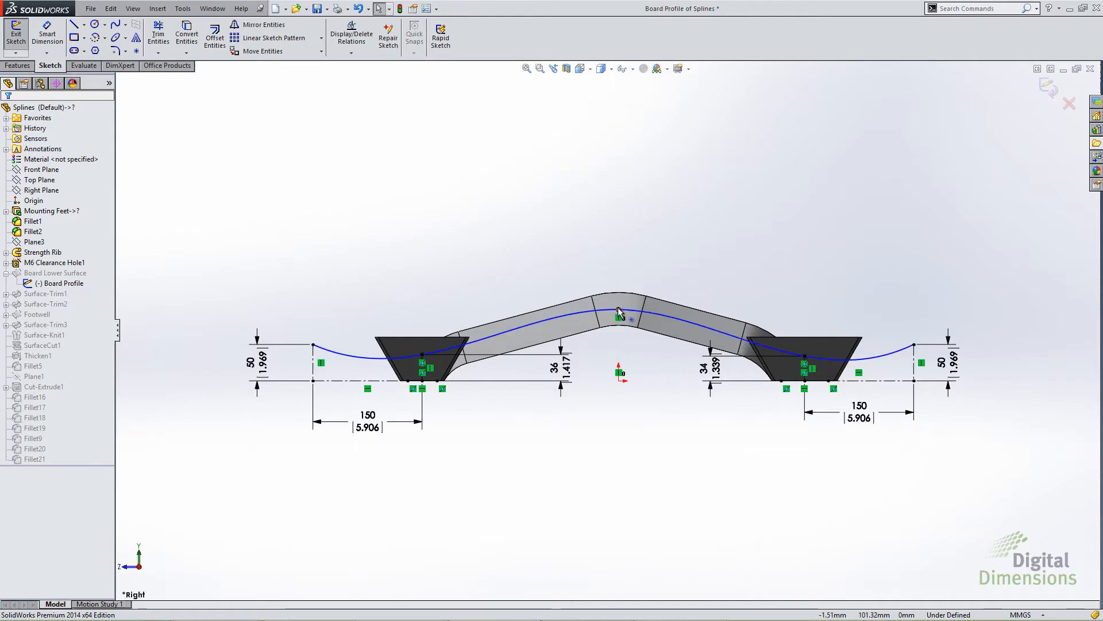
left_click(618, 308)
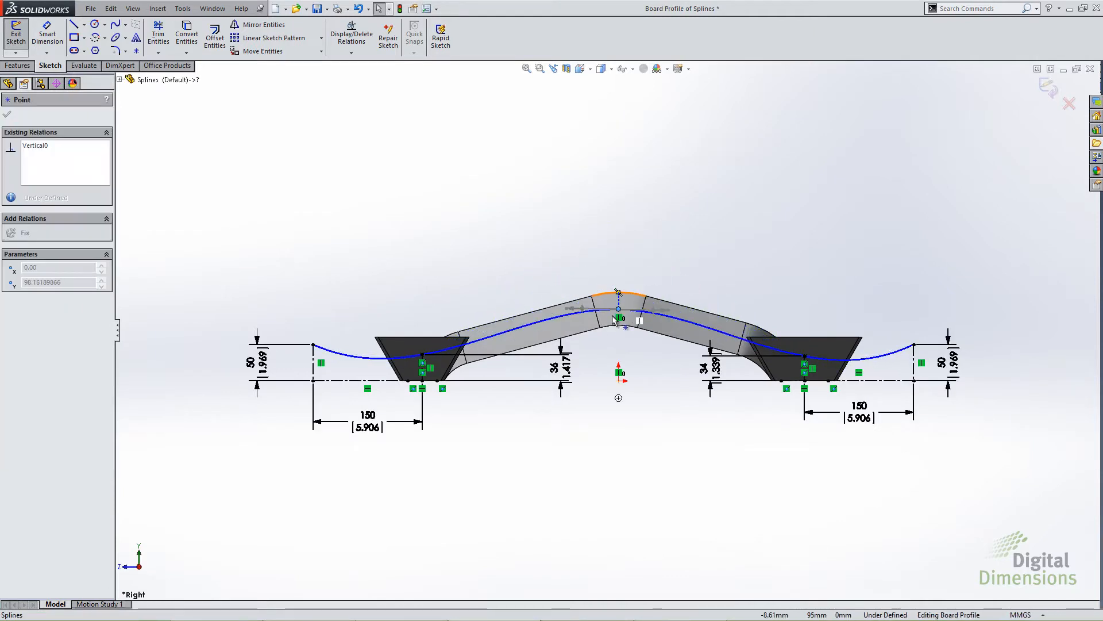
left_click_drag(618, 317, 618, 269)
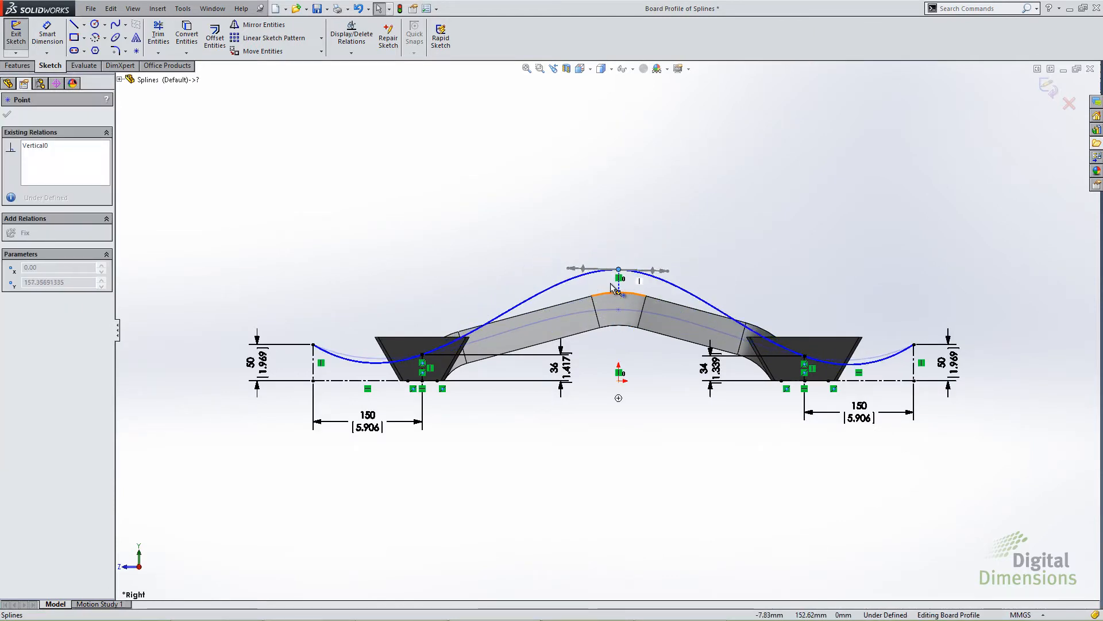
left_click_drag(618, 270, 618, 301)
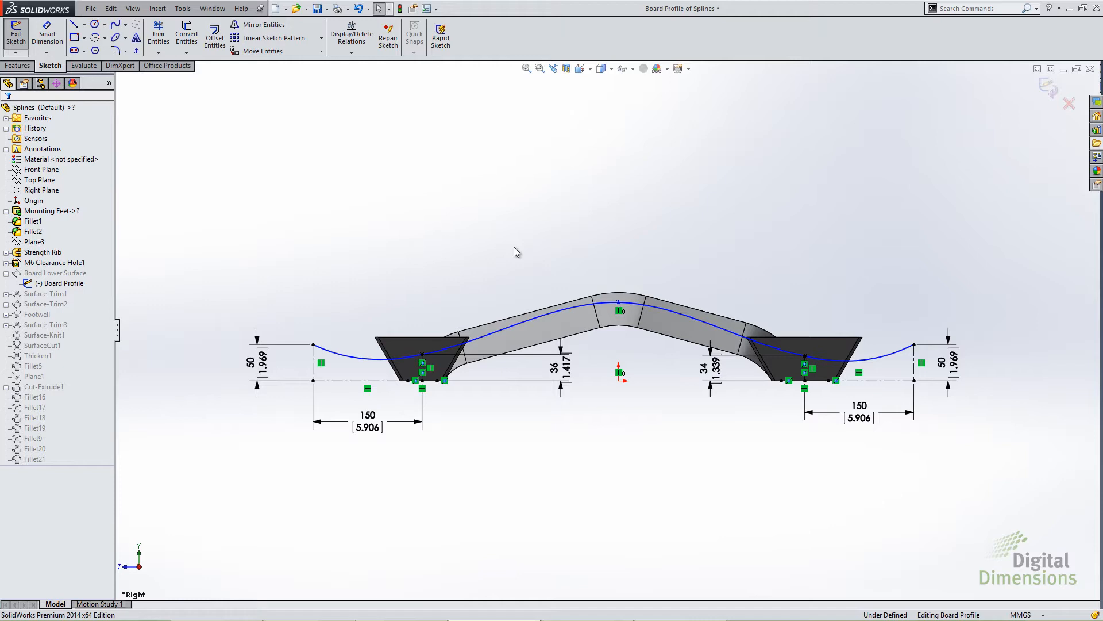
mouse_move(513, 253)
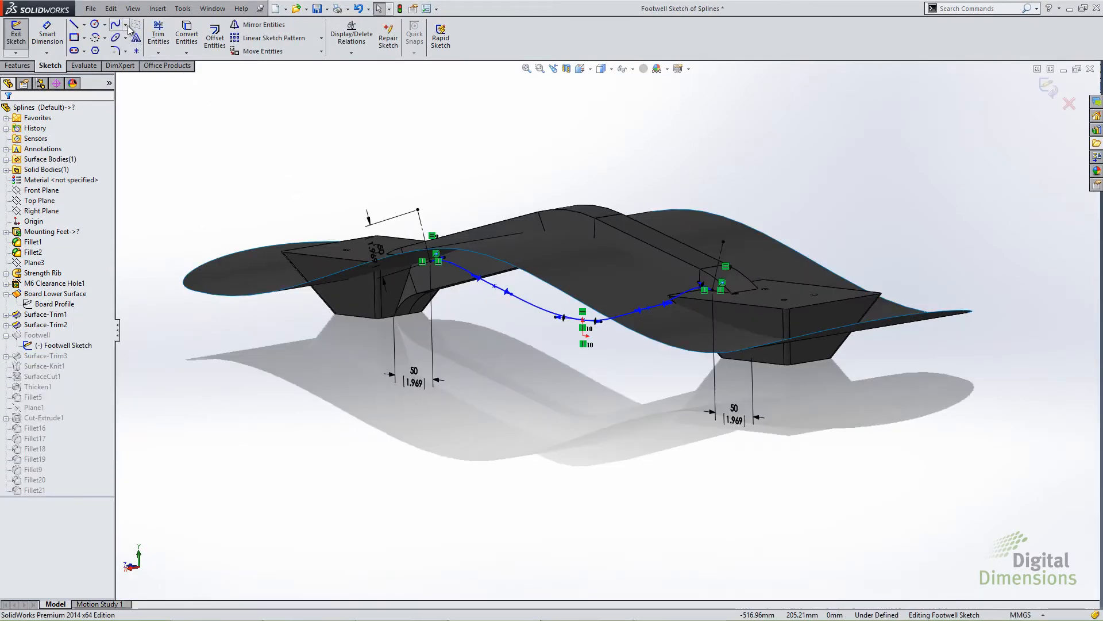
Step: Select the Style Spline tool from the spline flyout
left_click(113, 24)
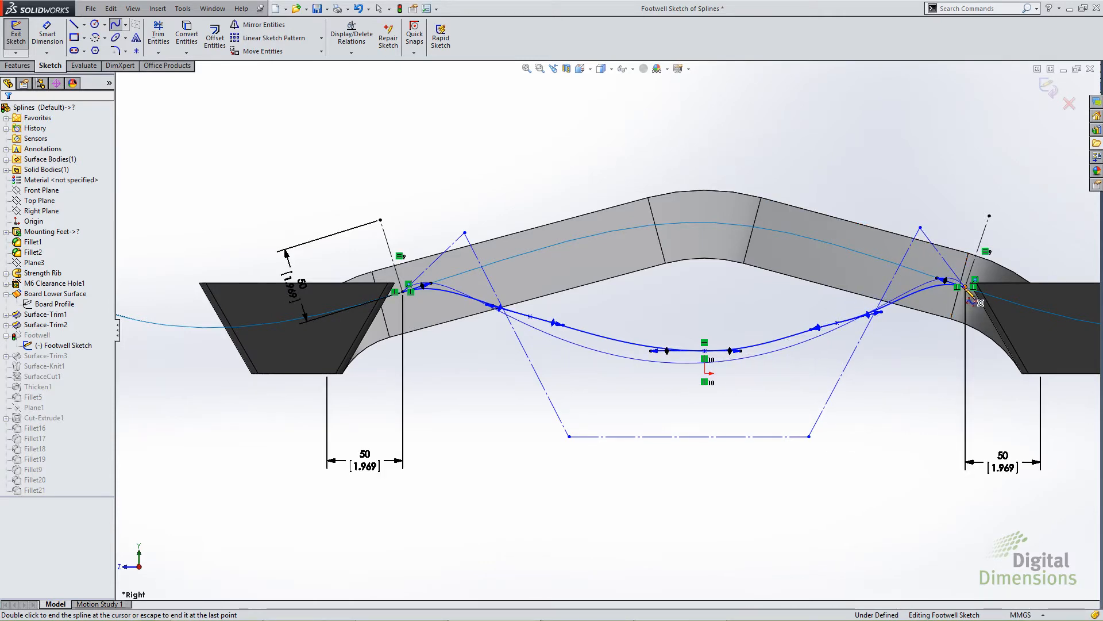
mouse_move(954, 294)
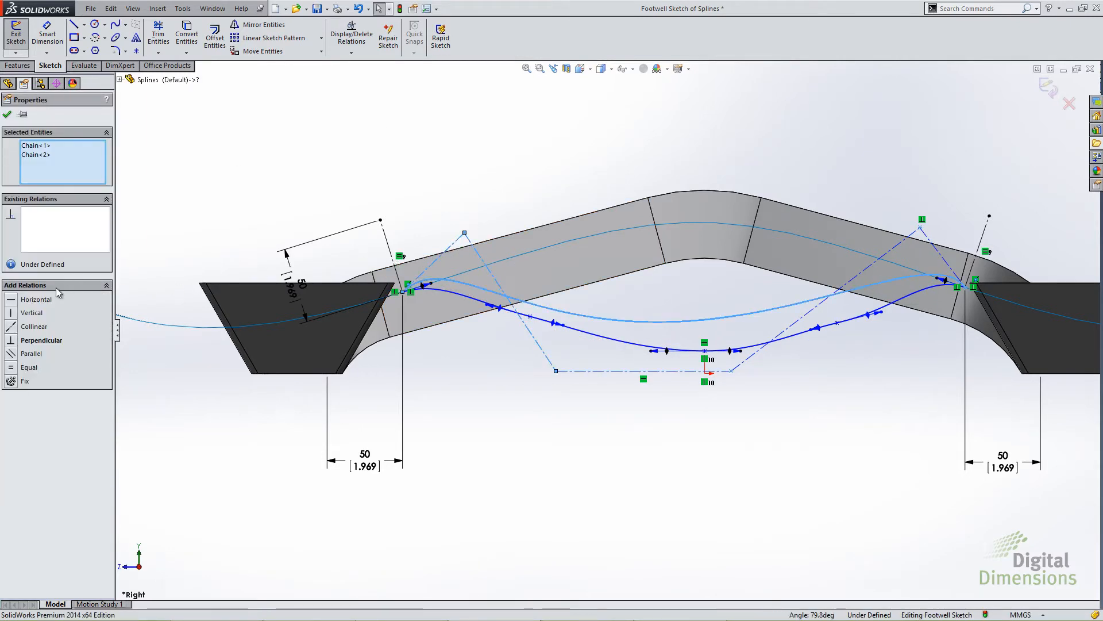
Step: Drag the style spline's right control vertex outward and lower to deepen the curve
left_click(589, 391)
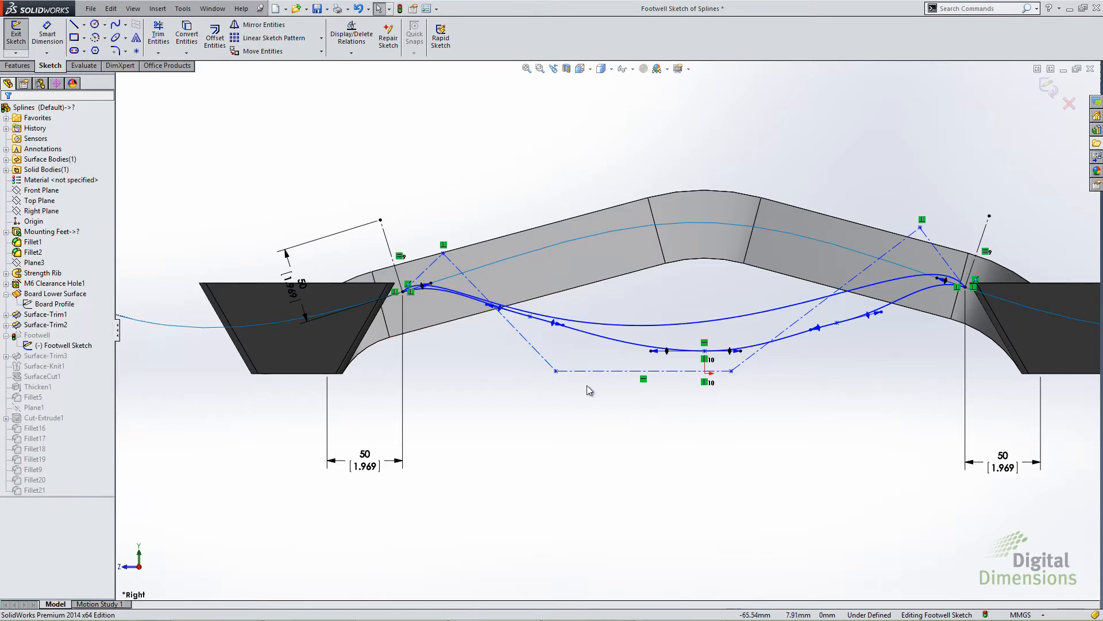
left_click(605, 369)
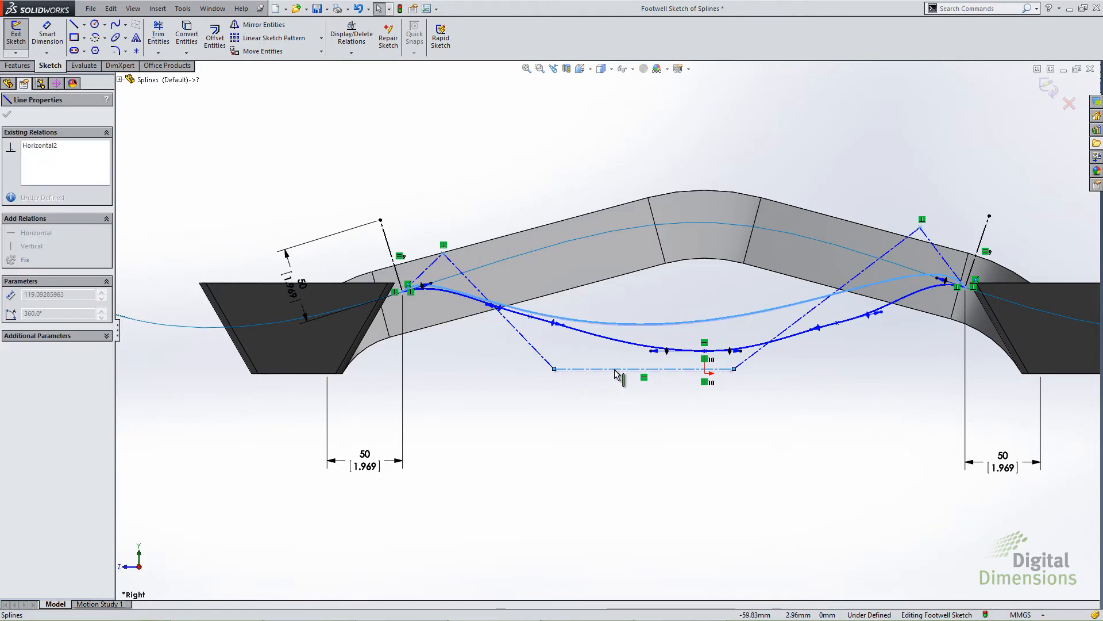
left_click_drag(734, 368, 784, 373)
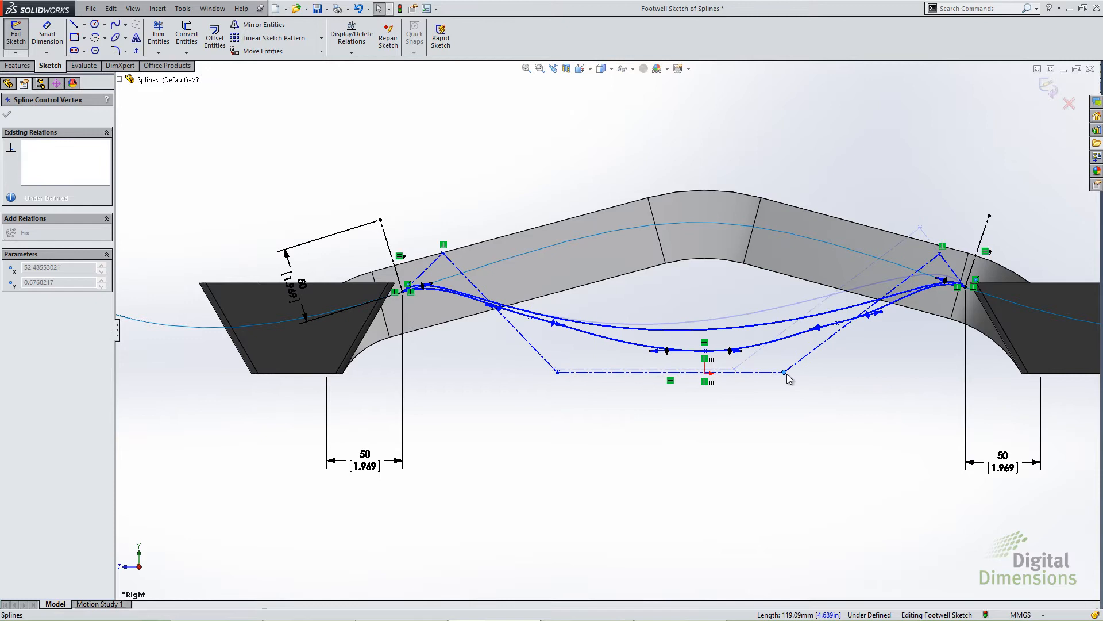
left_click_drag(785, 372, 809, 394)
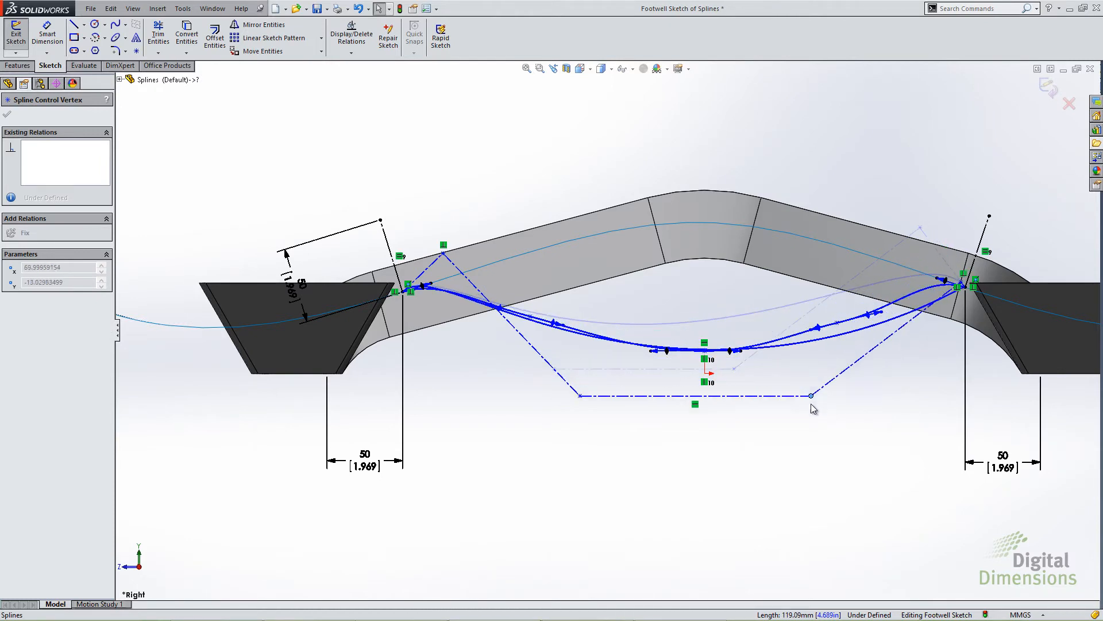
left_click_drag(811, 394, 808, 380)
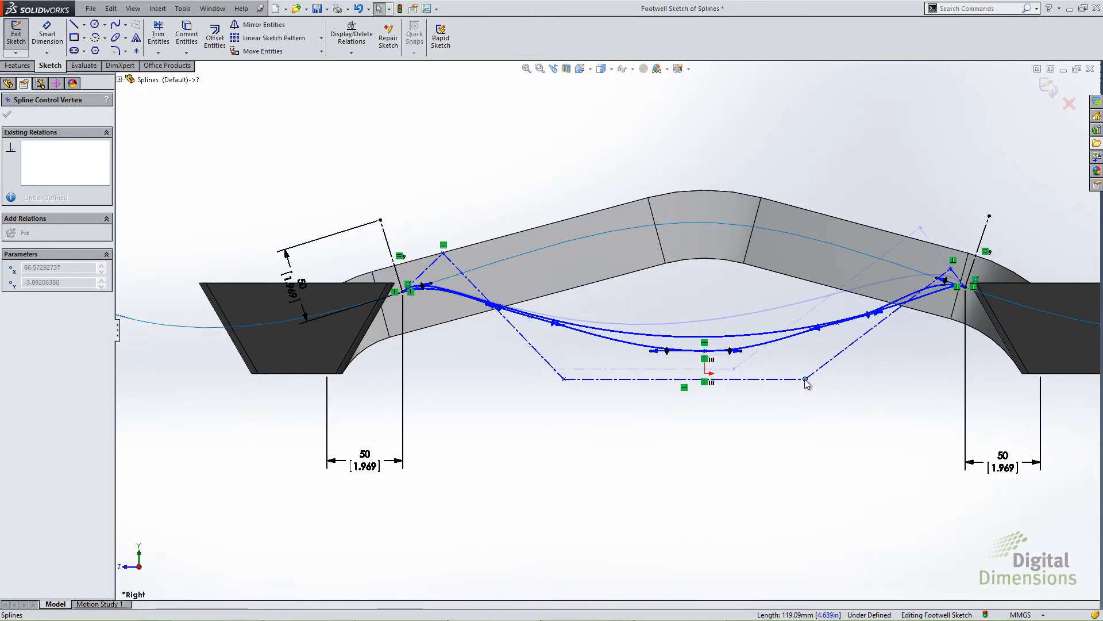
left_click_drag(806, 381, 805, 379)
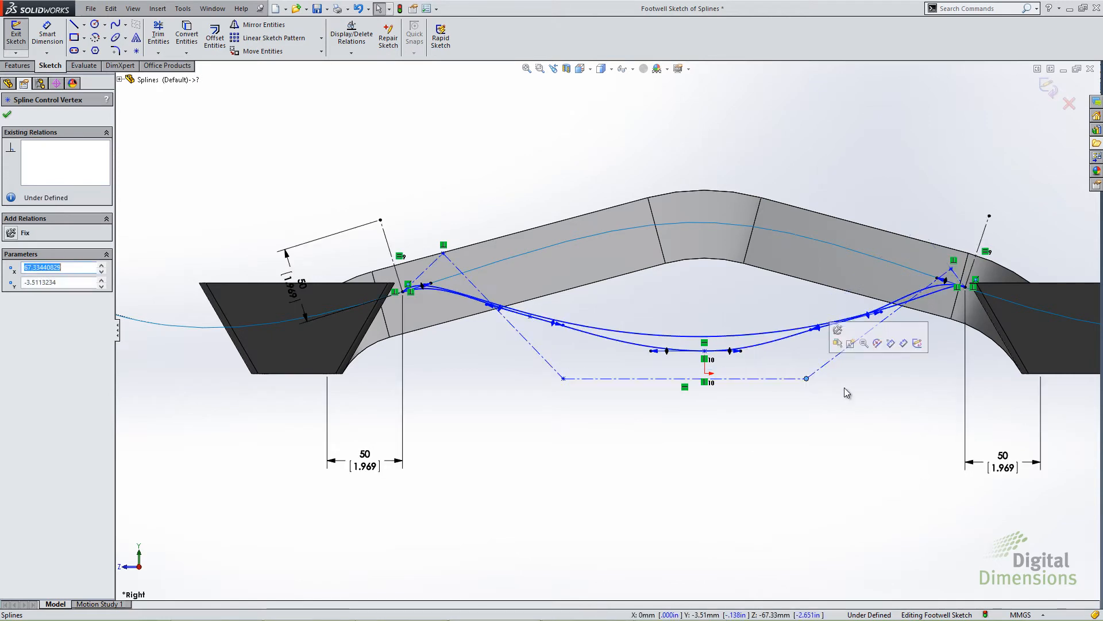
mouse_move(849, 405)
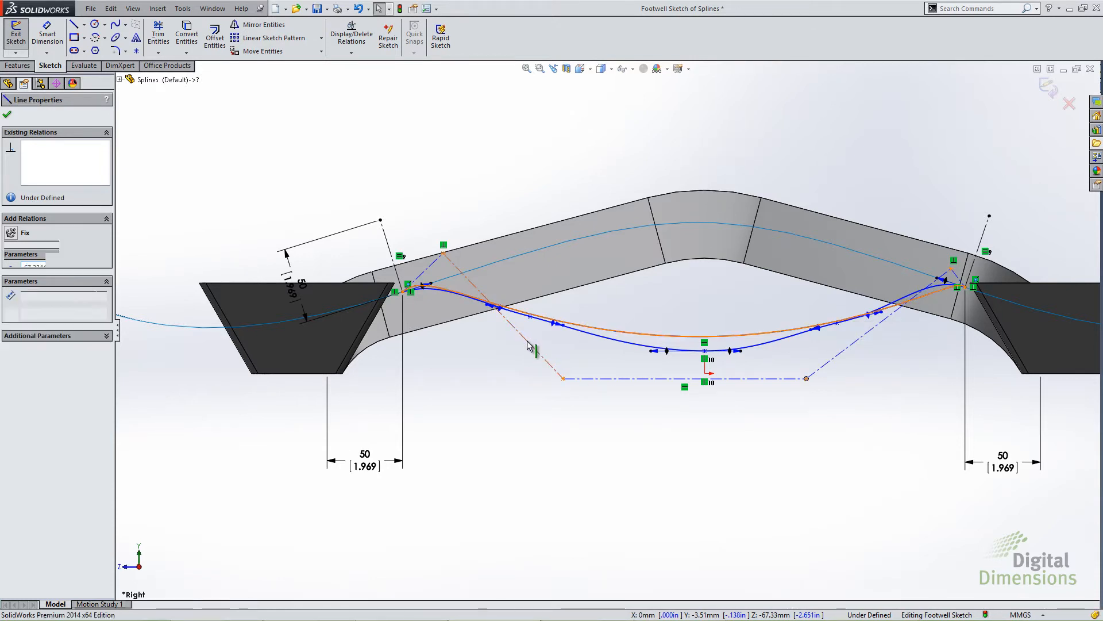
Step: Insert an extra control vertex on the style spline and drag it into position
right_click(528, 345)
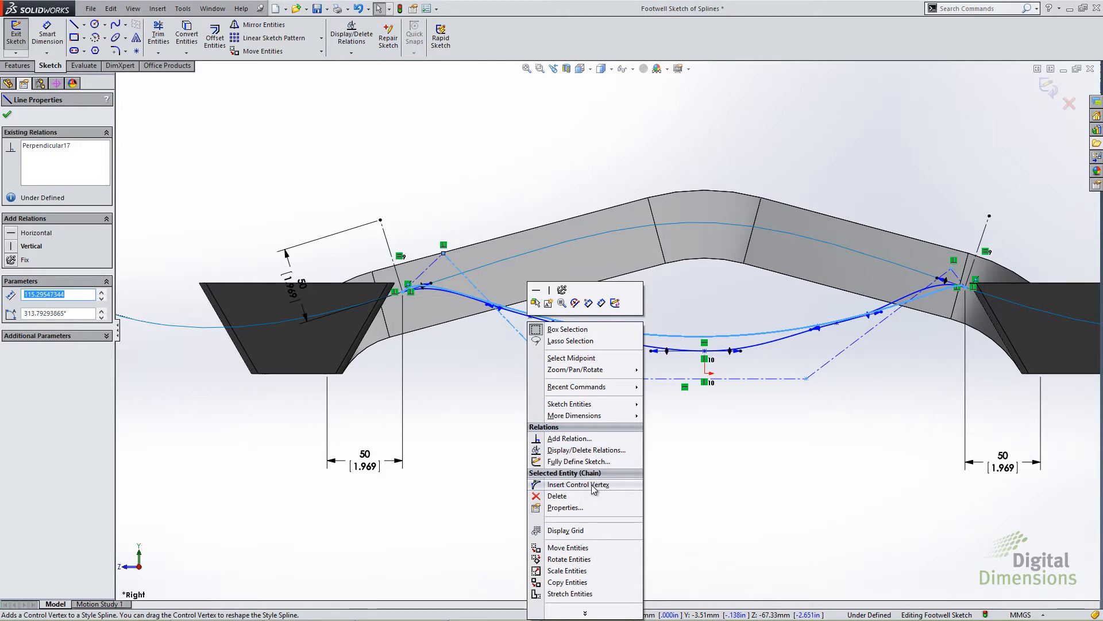
left_click(578, 484)
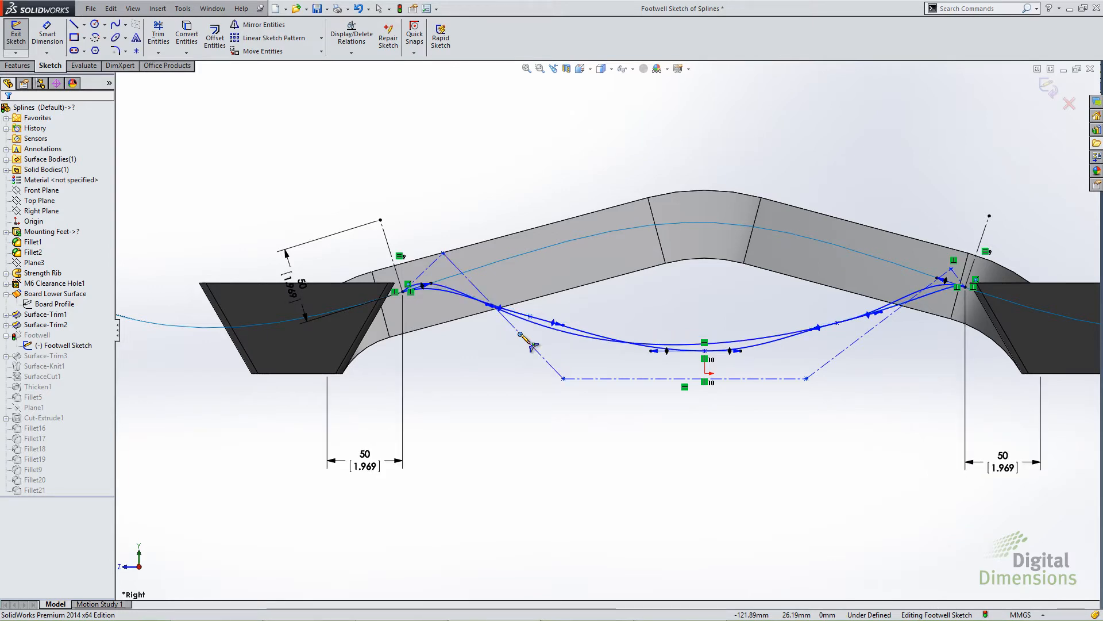
left_click_drag(521, 345, 489, 378)
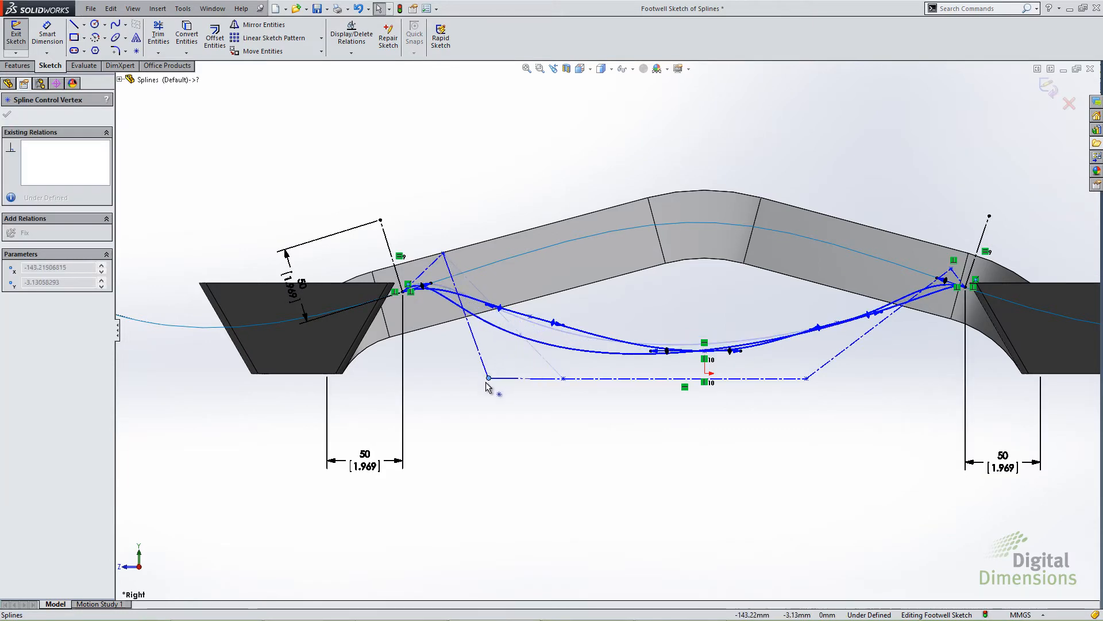
left_click_drag(489, 379, 538, 348)
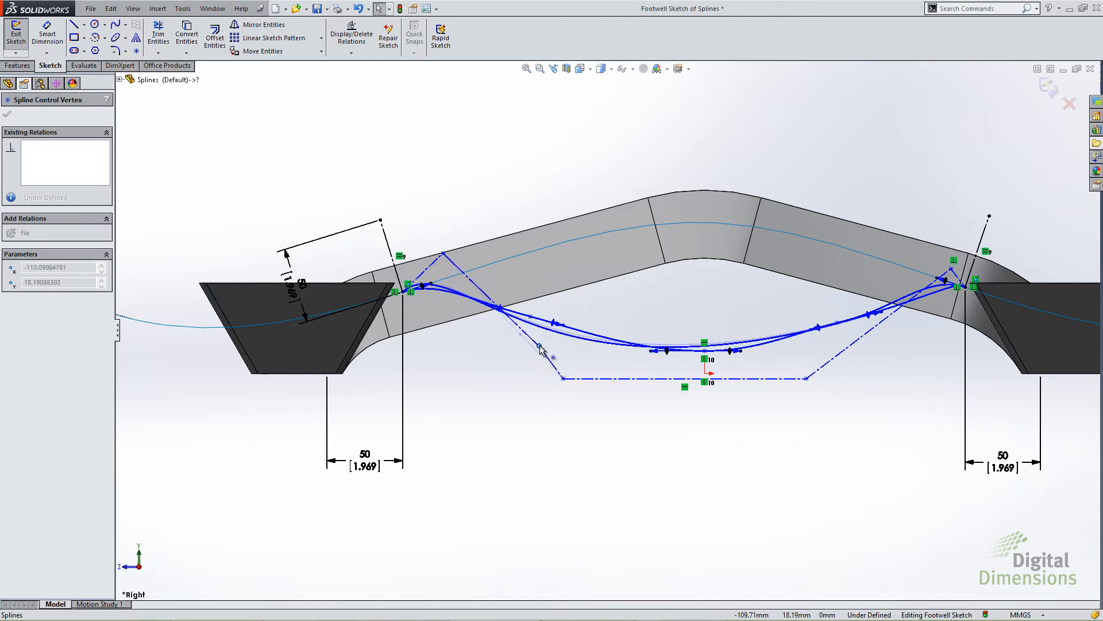
left_click_drag(540, 347, 490, 382)
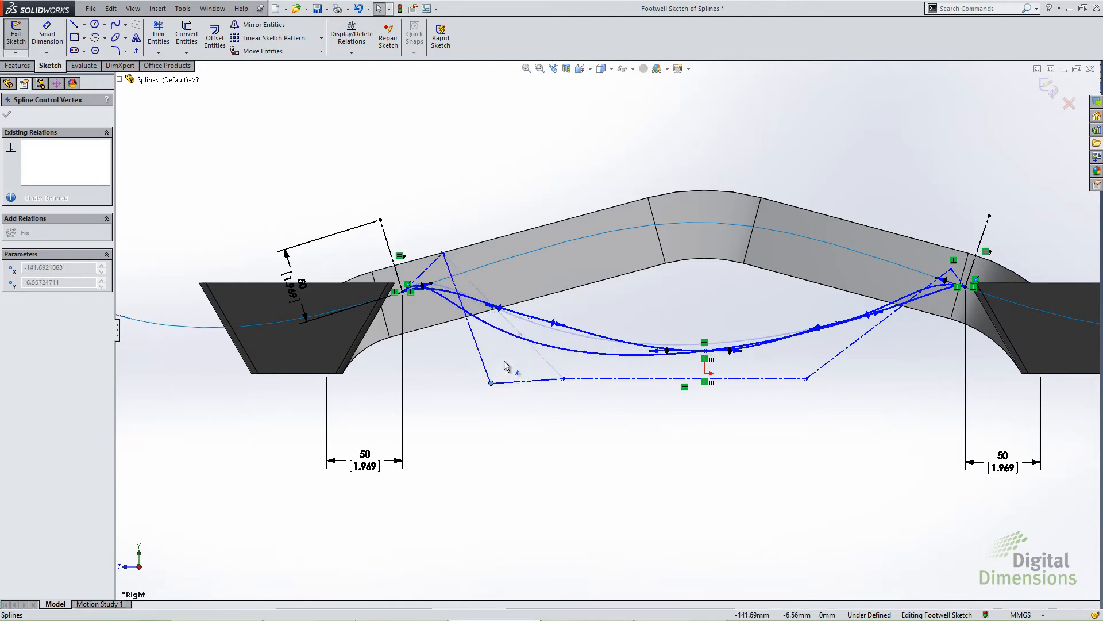
left_click_drag(492, 382, 528, 345)
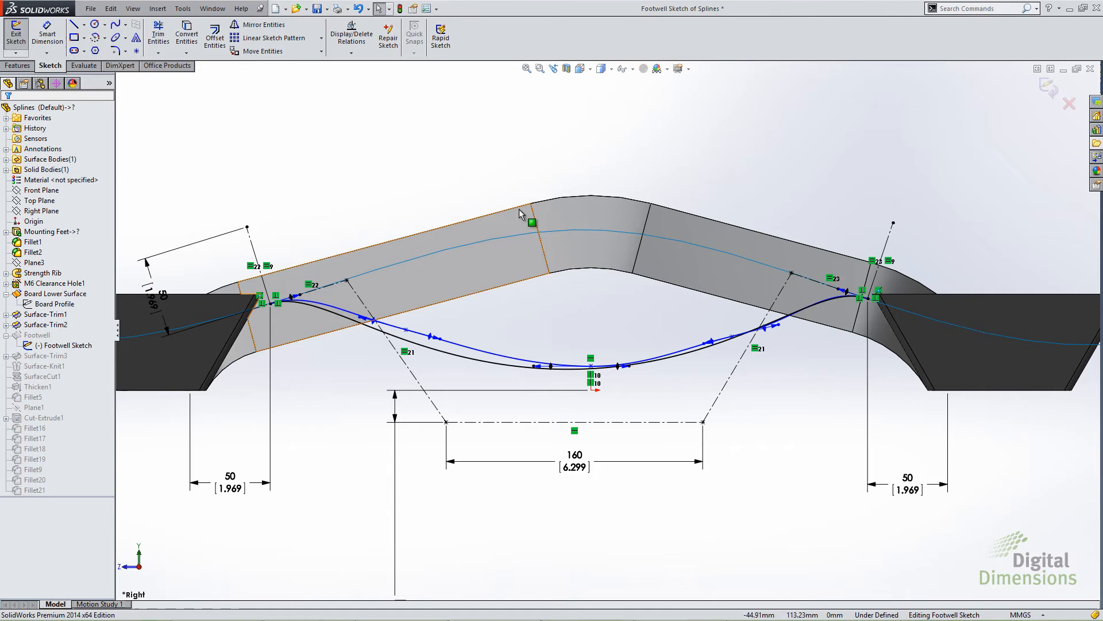
mouse_move(533, 223)
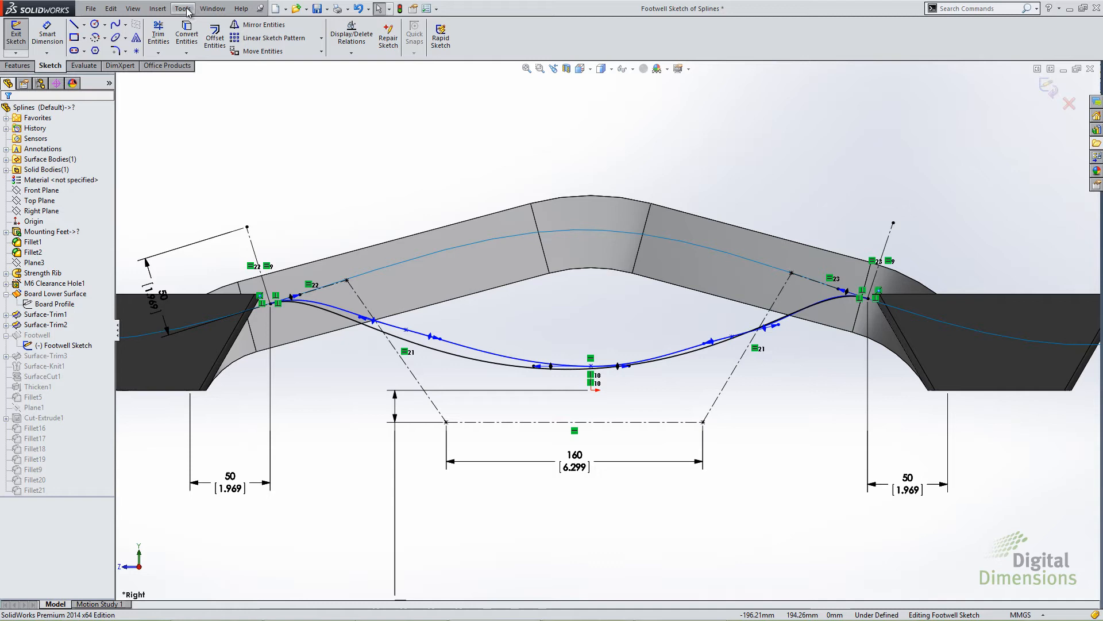
Step: Start Replace Entity and pick the old blue footwell spline to be replaced
left_click(183, 7)
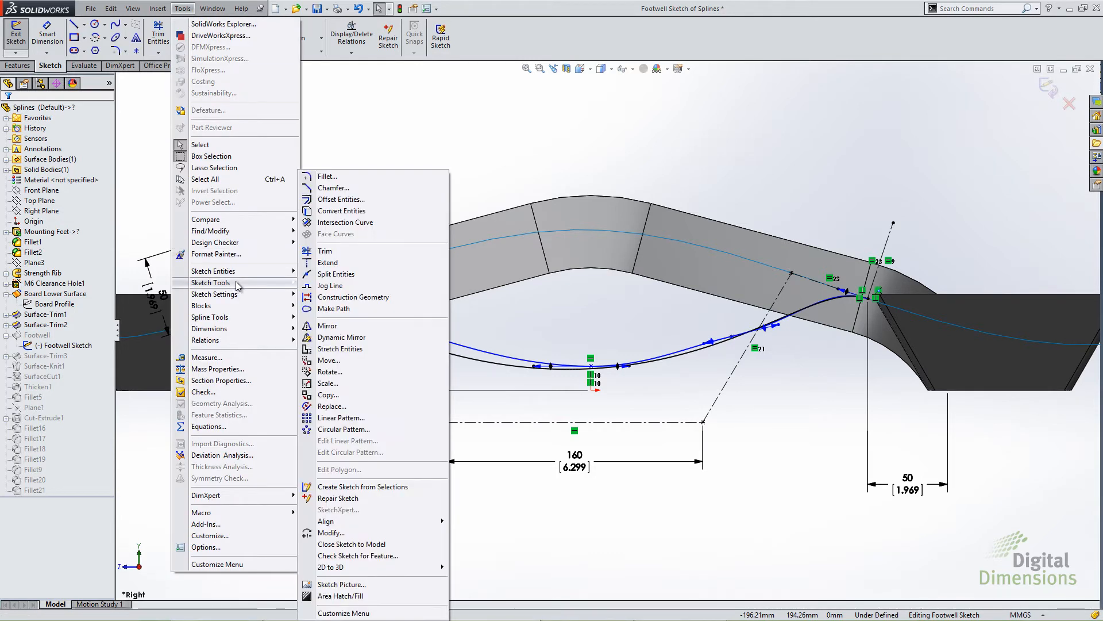
mouse_move(331, 406)
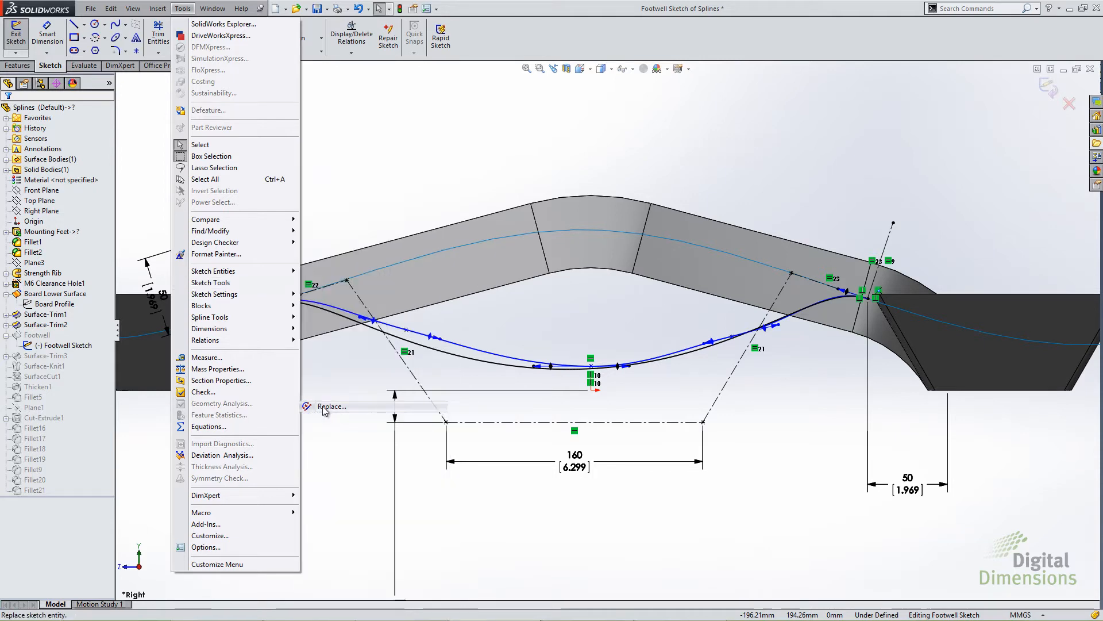
left_click(331, 407)
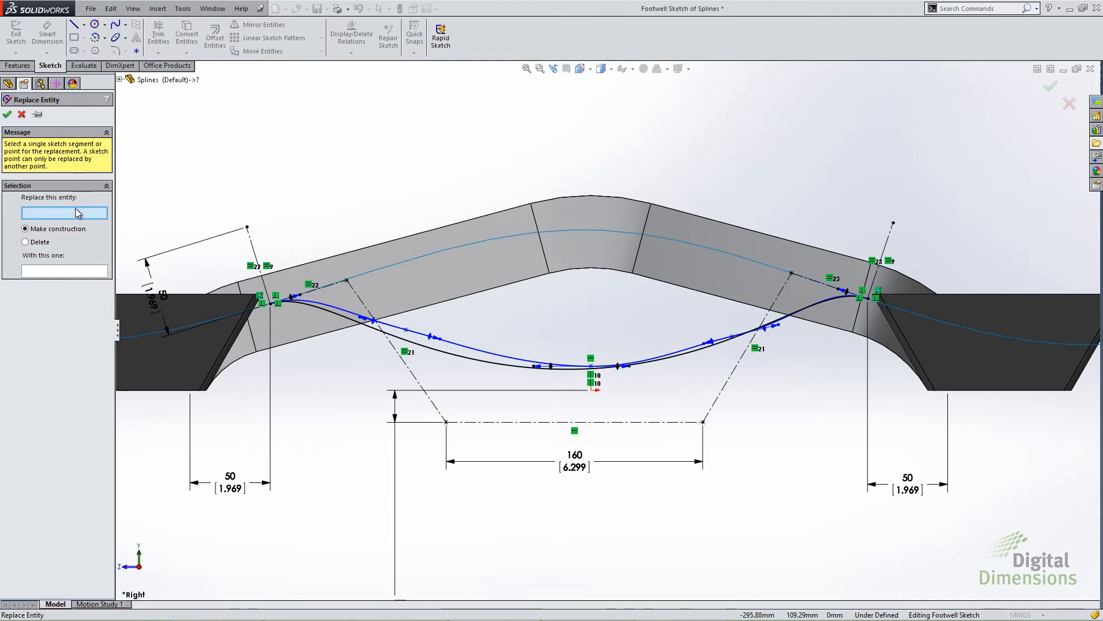
mouse_move(75, 216)
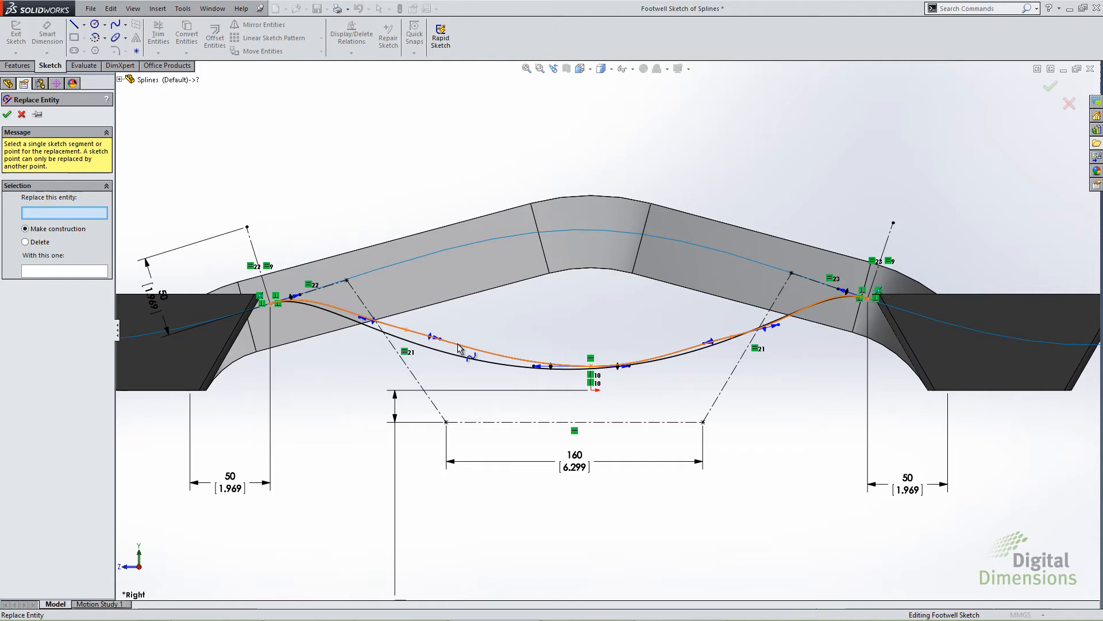
left_click(479, 348)
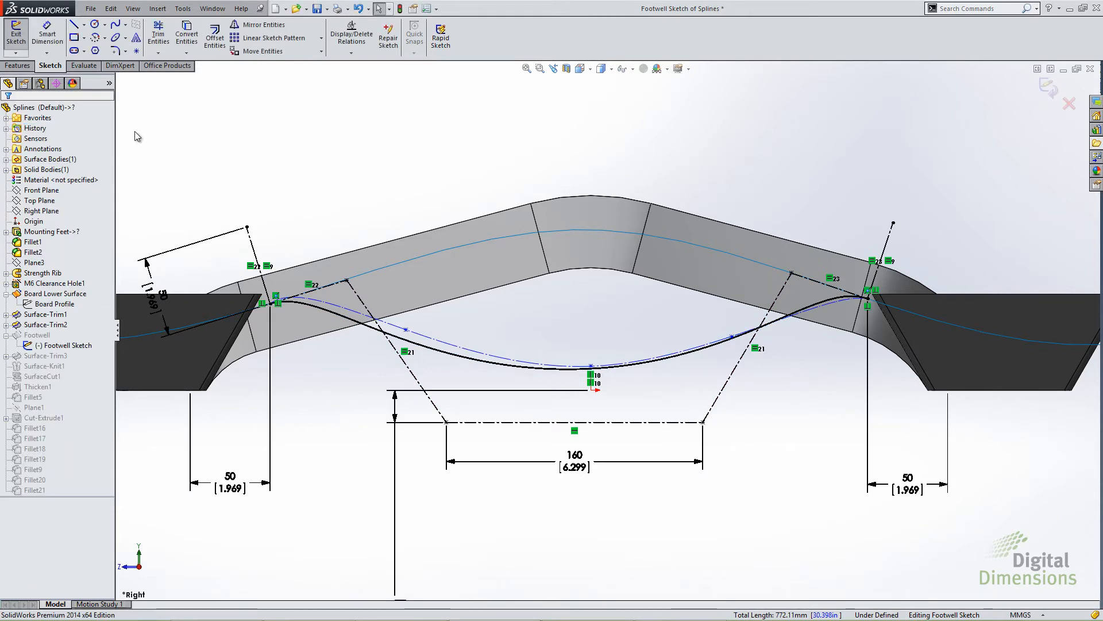
mouse_move(15, 32)
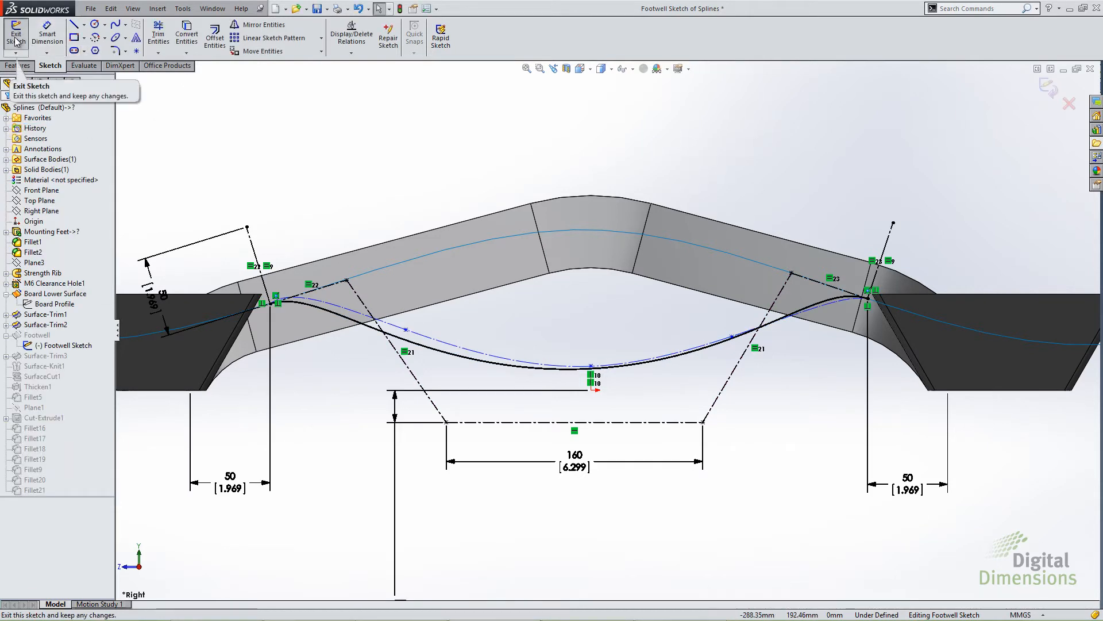
Step: Exit the Footwell sketch to rebuild the part
left_click(15, 34)
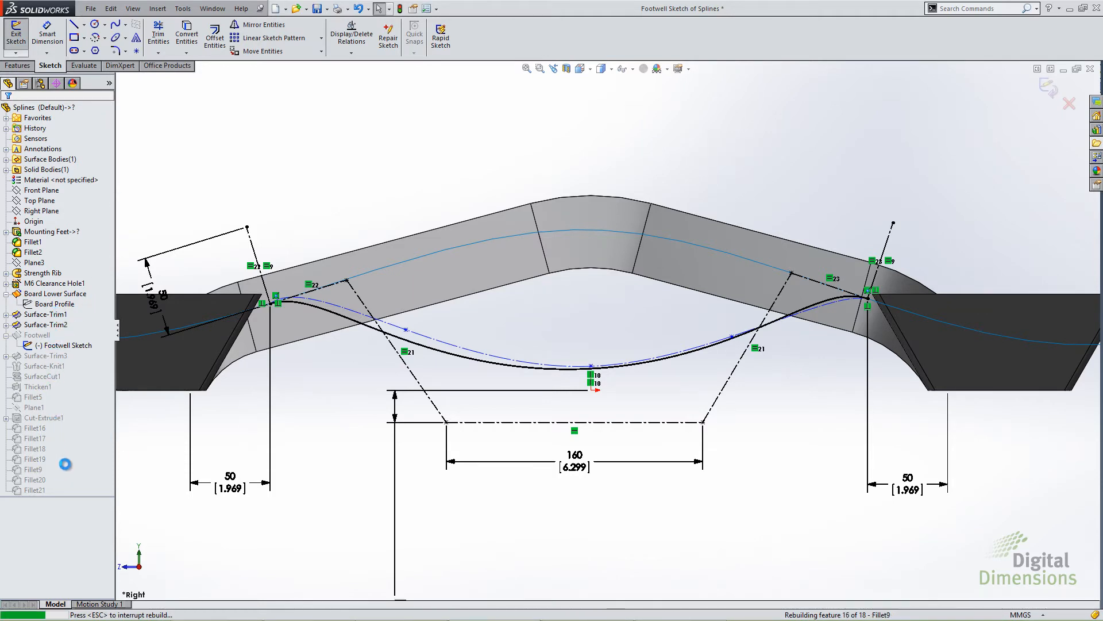
left_click(15, 32)
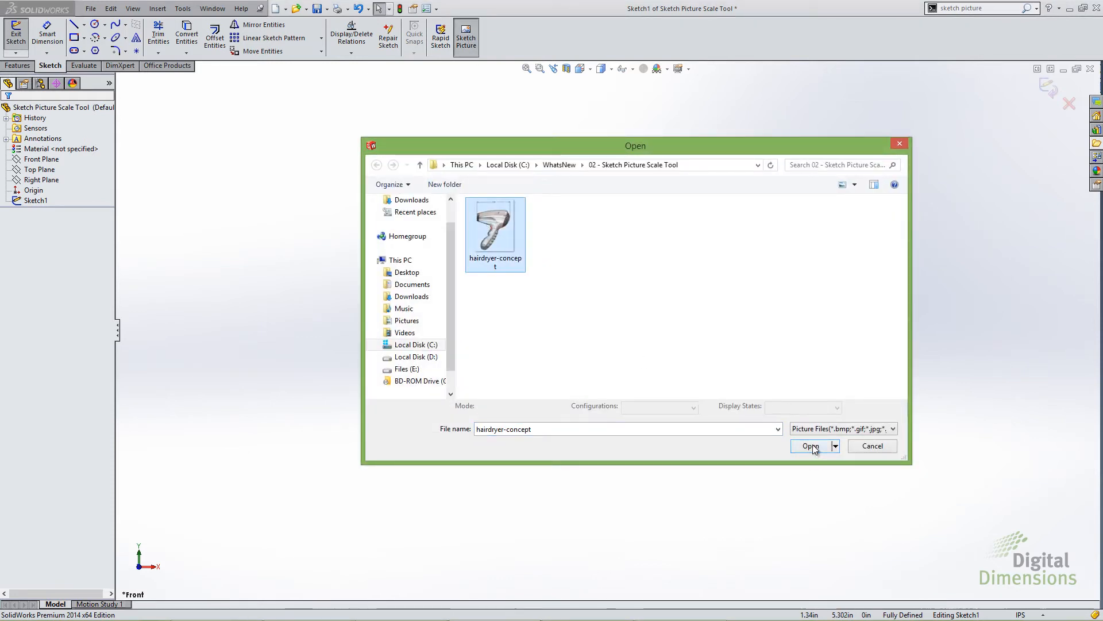
Step: Insert the hairdryer-concept image into Sketch1
left_click(811, 446)
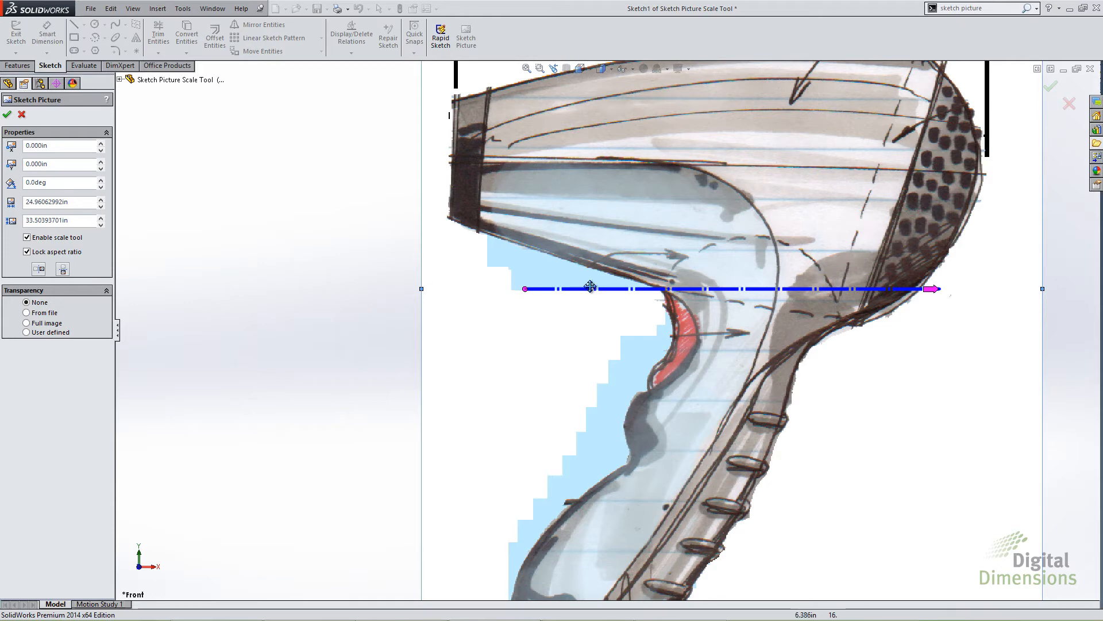
mouse_move(836, 285)
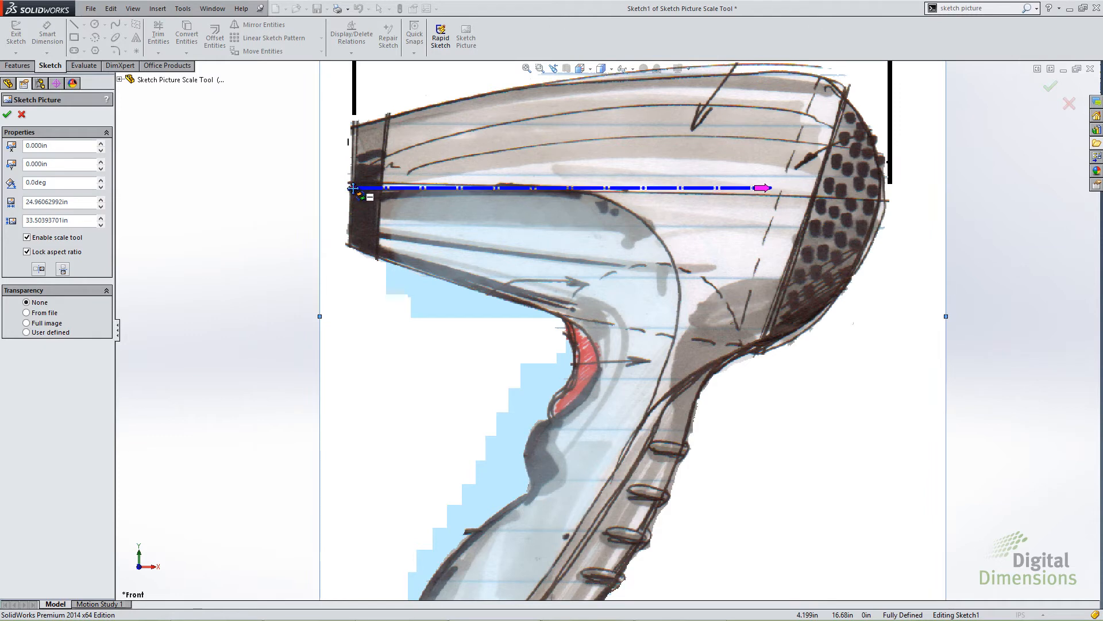
mouse_move(505, 179)
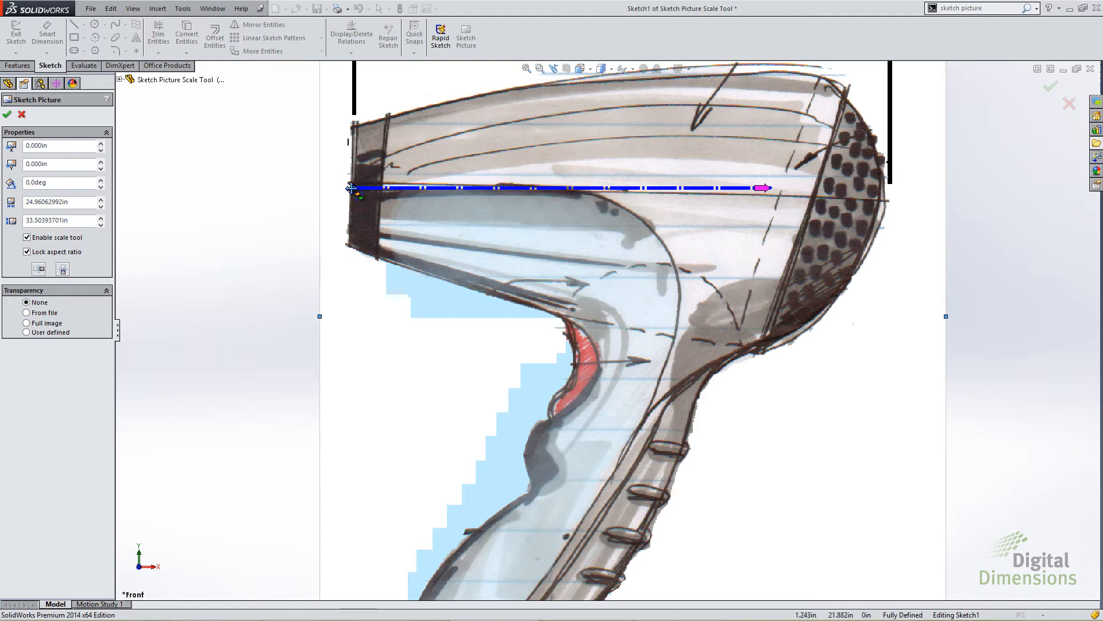
Step: Stretch the scale line to the grille's front edge and set its length to 6.5
left_click_drag(763, 188, 781, 188)
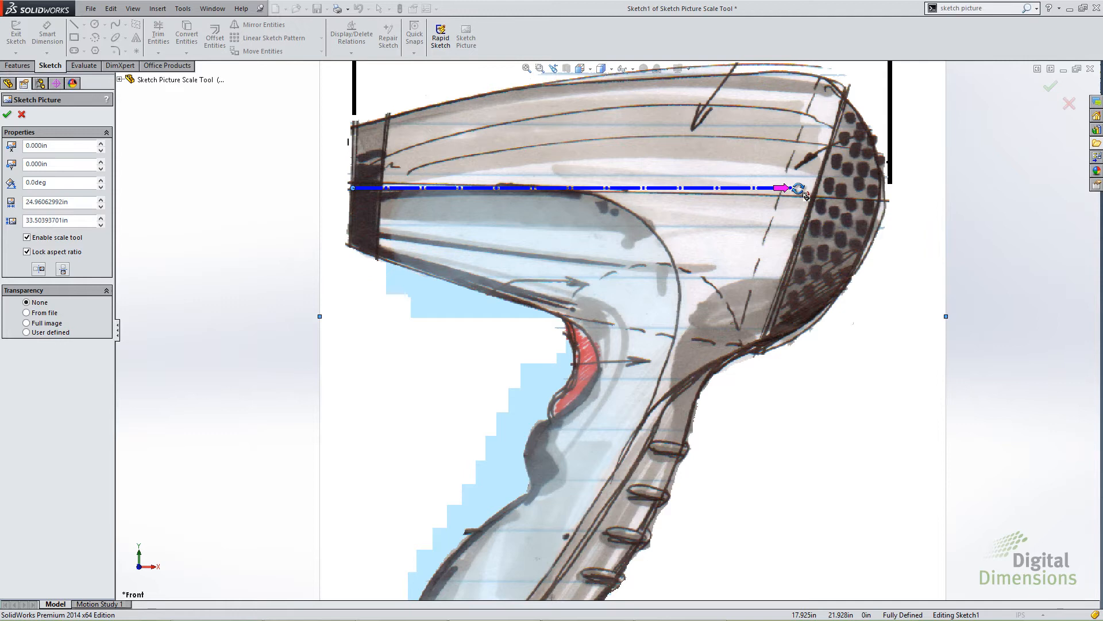
left_click_drag(783, 188, 883, 202)
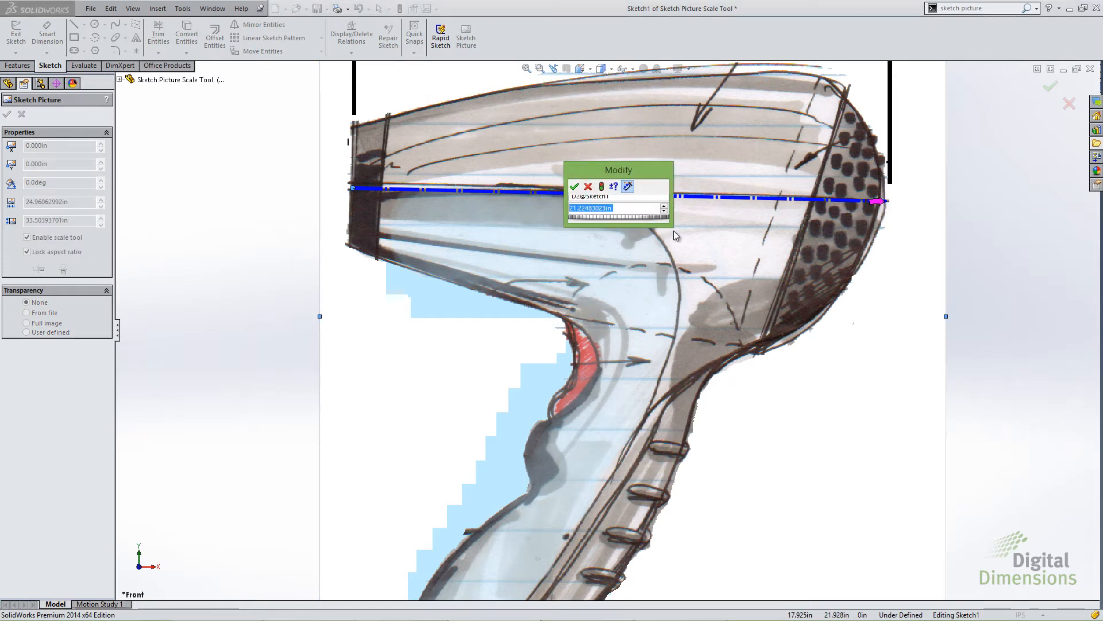
type("6.5")
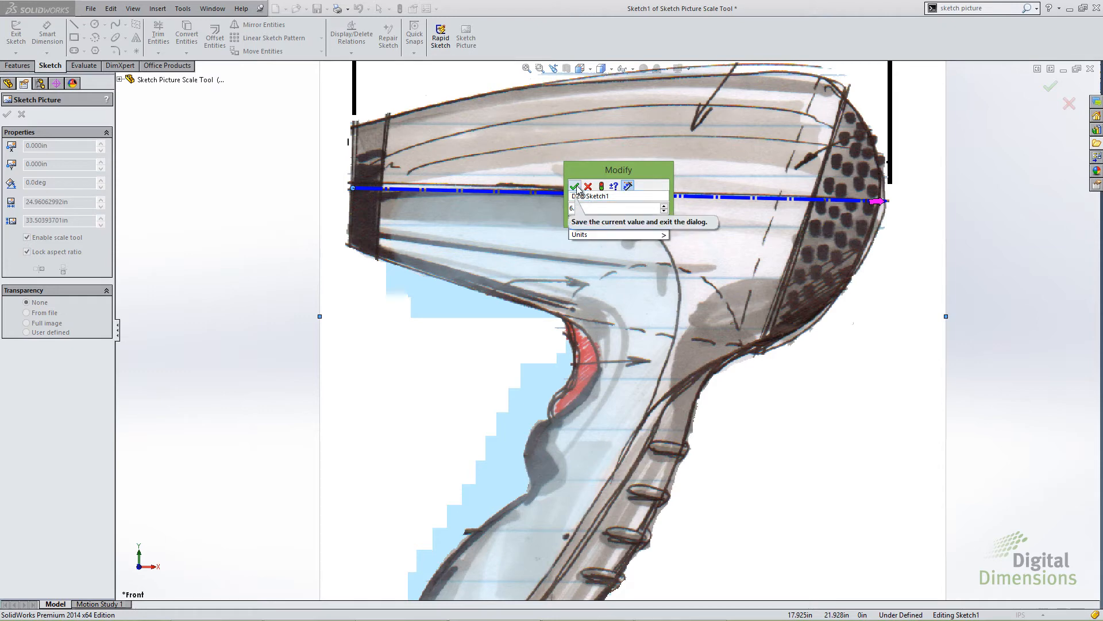
left_click(577, 186)
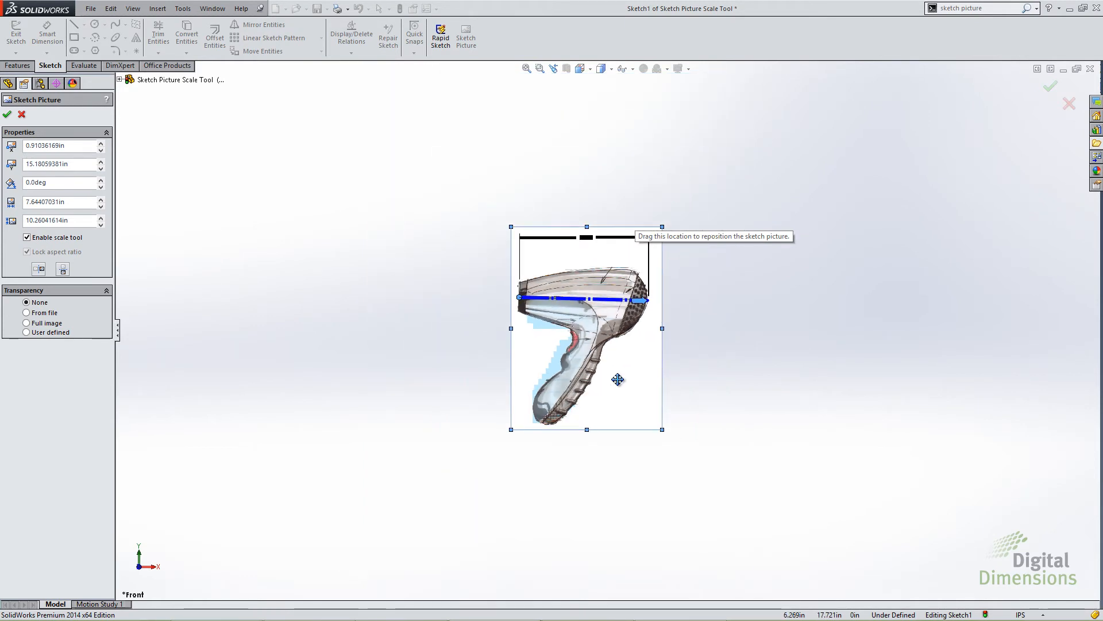
Step: Move the picture onto the 6.5 dimension line and rotate it until the scale line is horizontal
left_click_drag(661, 429, 641, 376)
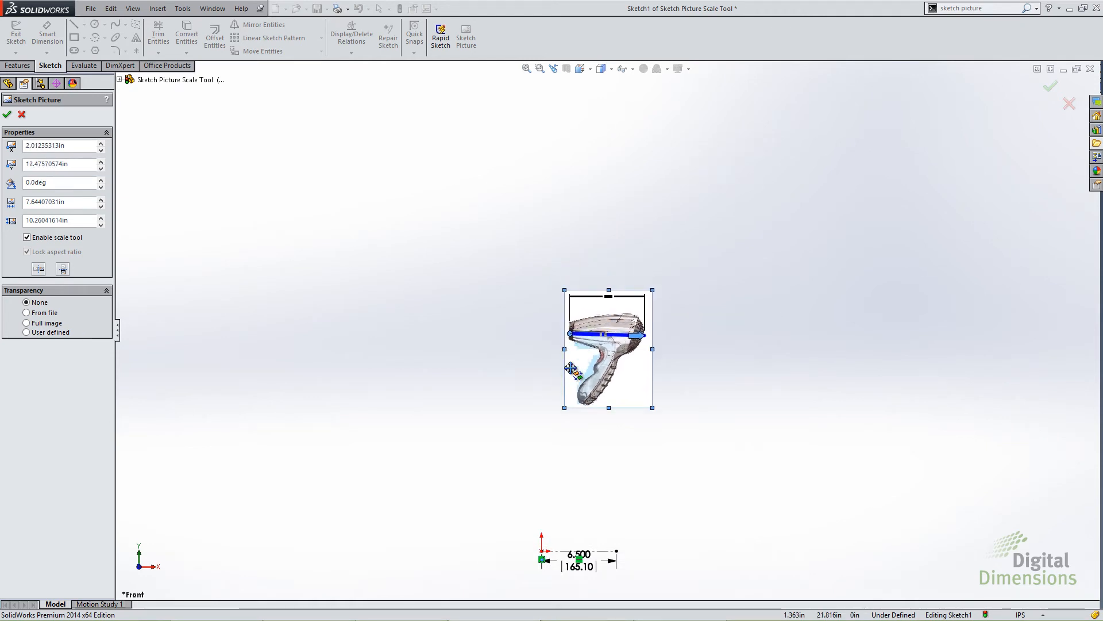
left_click_drag(607, 348, 579, 553)
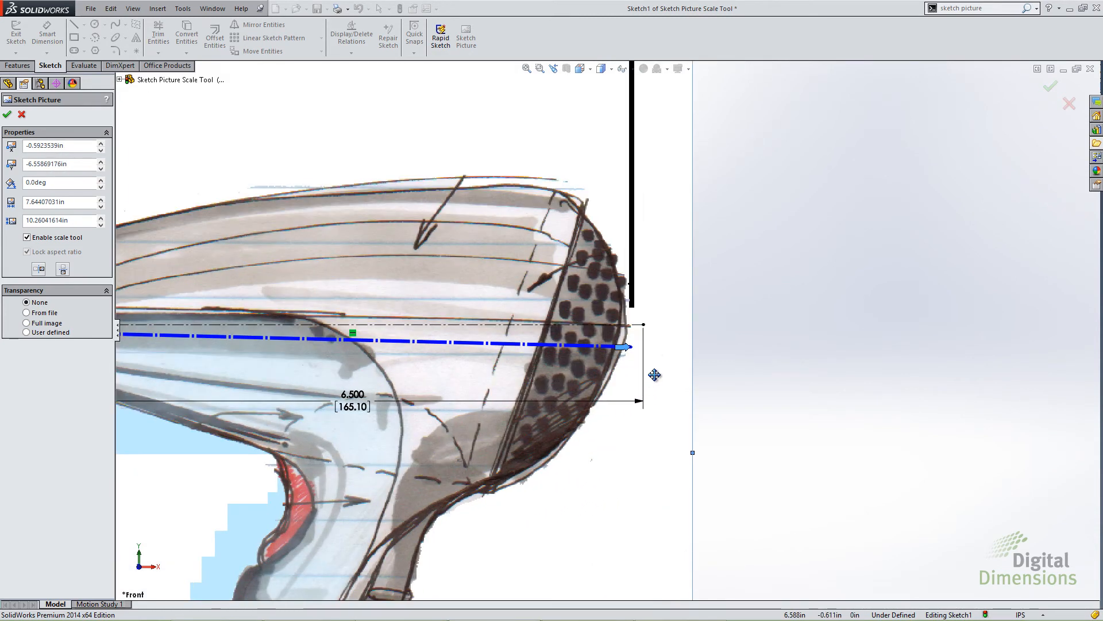
left_click_drag(628, 346, 630, 335)
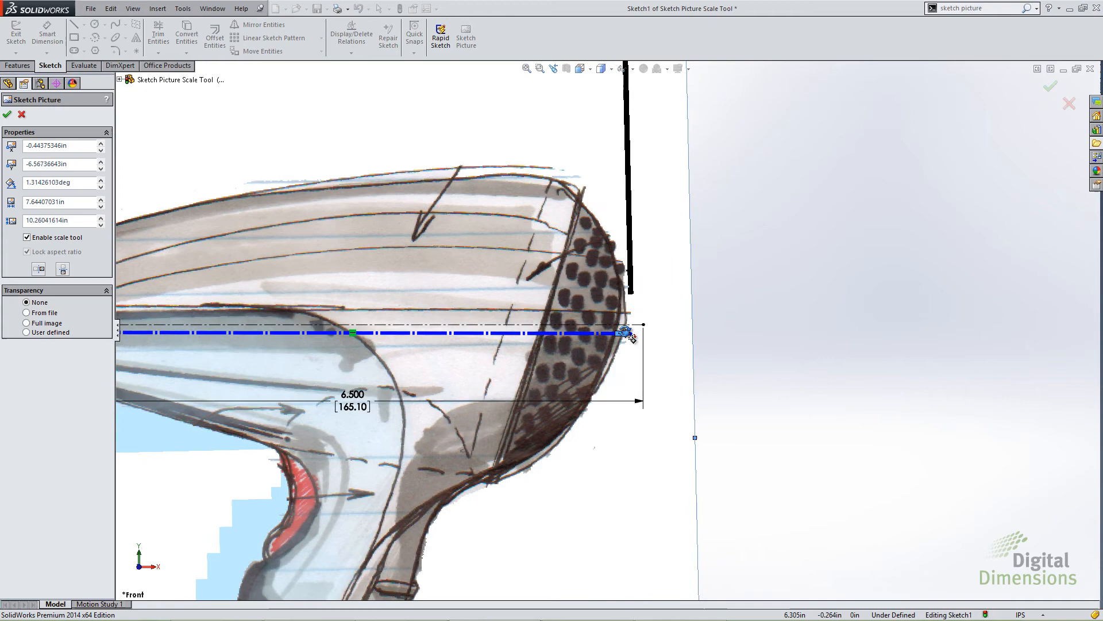
left_click_drag(631, 337, 623, 352)
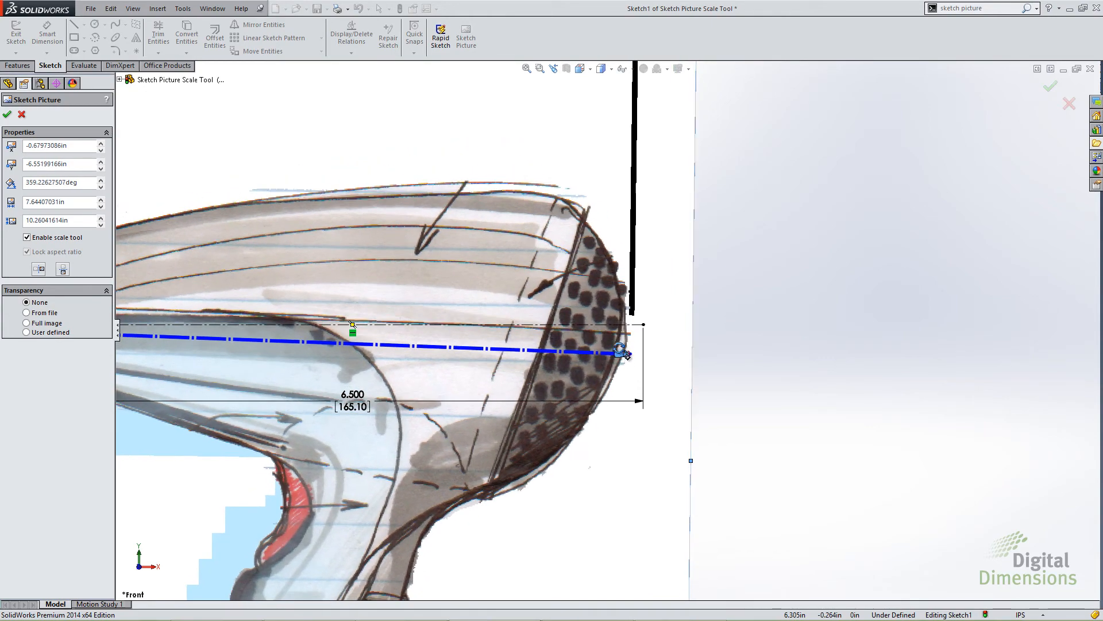
left_click_drag(622, 349, 629, 323)
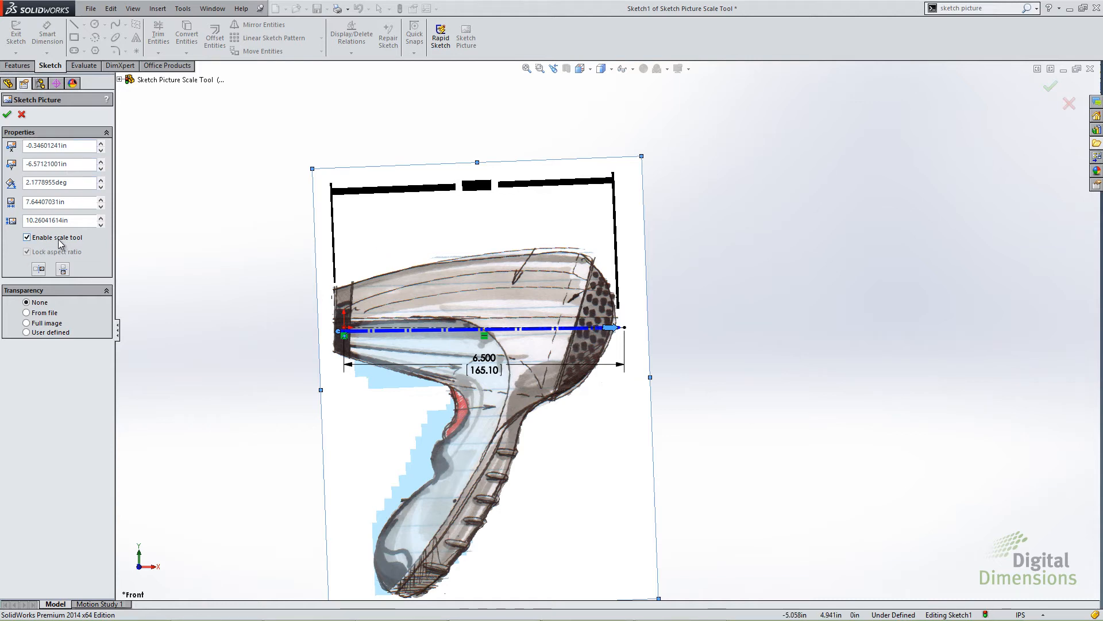
mouse_move(320, 321)
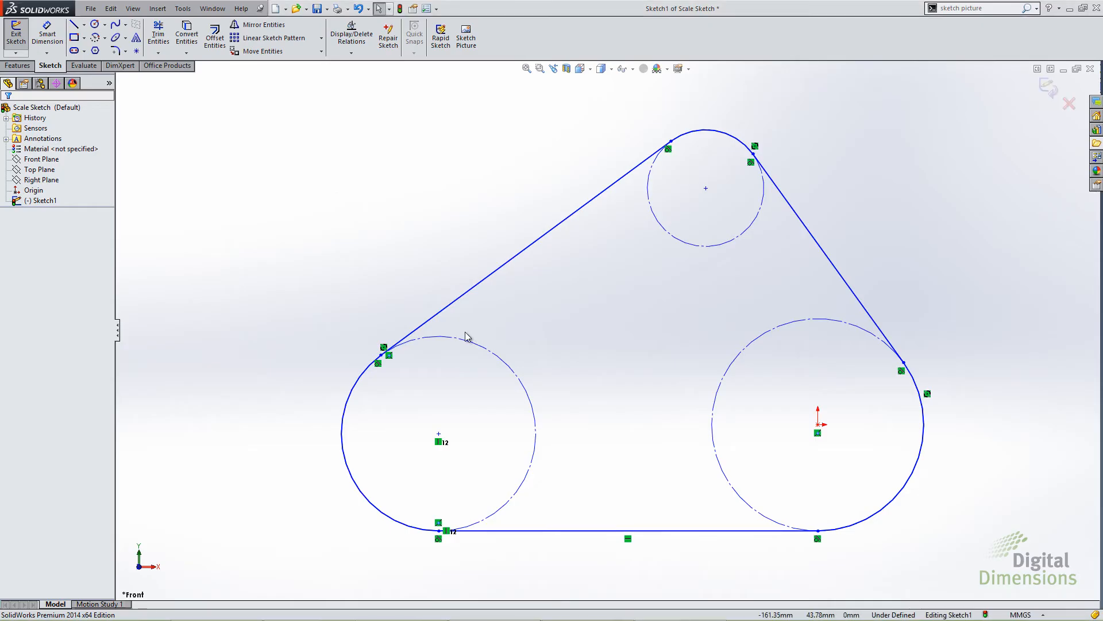
mouse_move(405, 286)
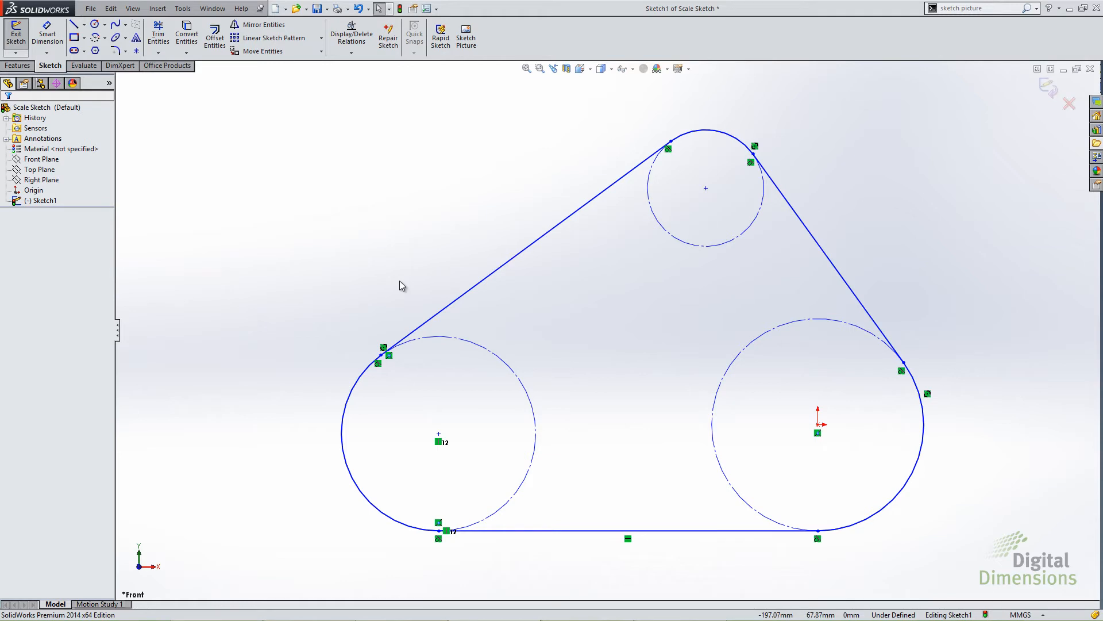
mouse_move(706, 197)
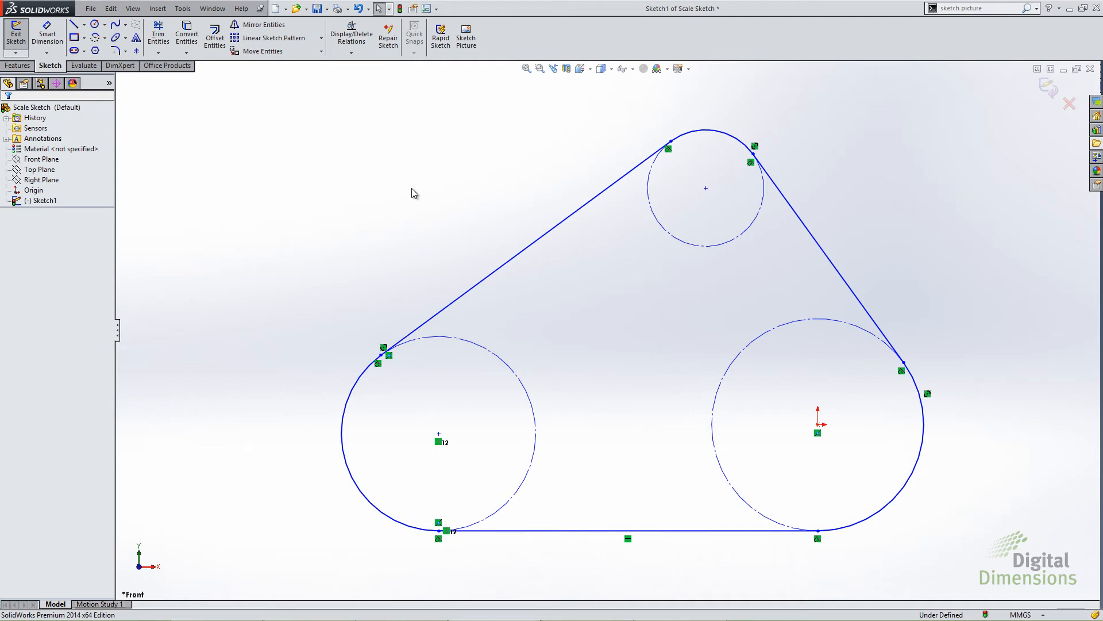
mouse_move(425, 190)
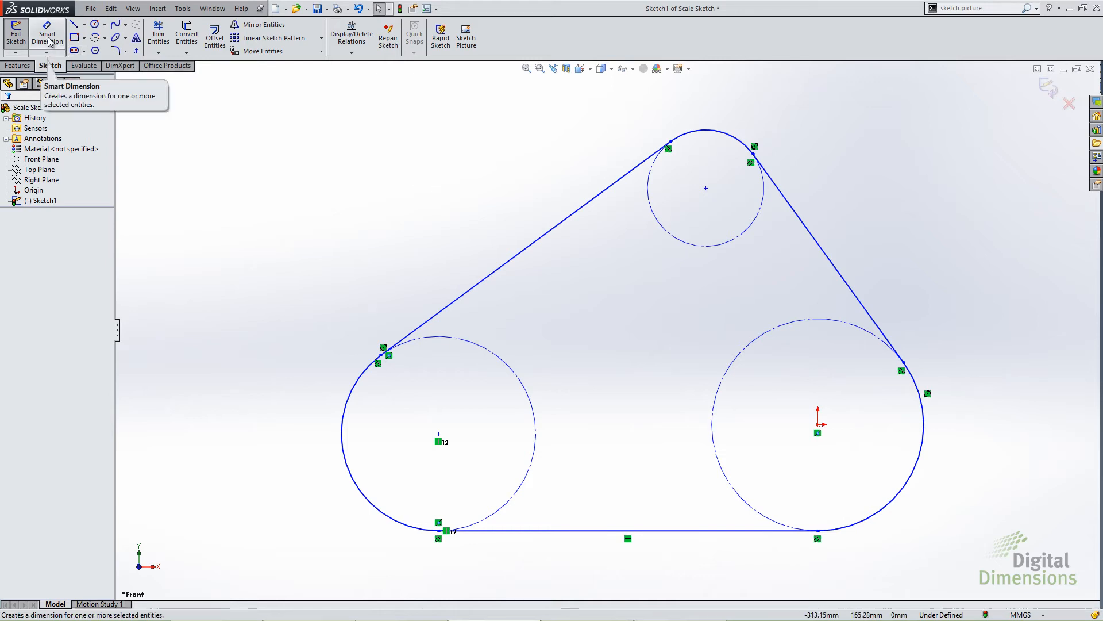
mouse_move(767, 338)
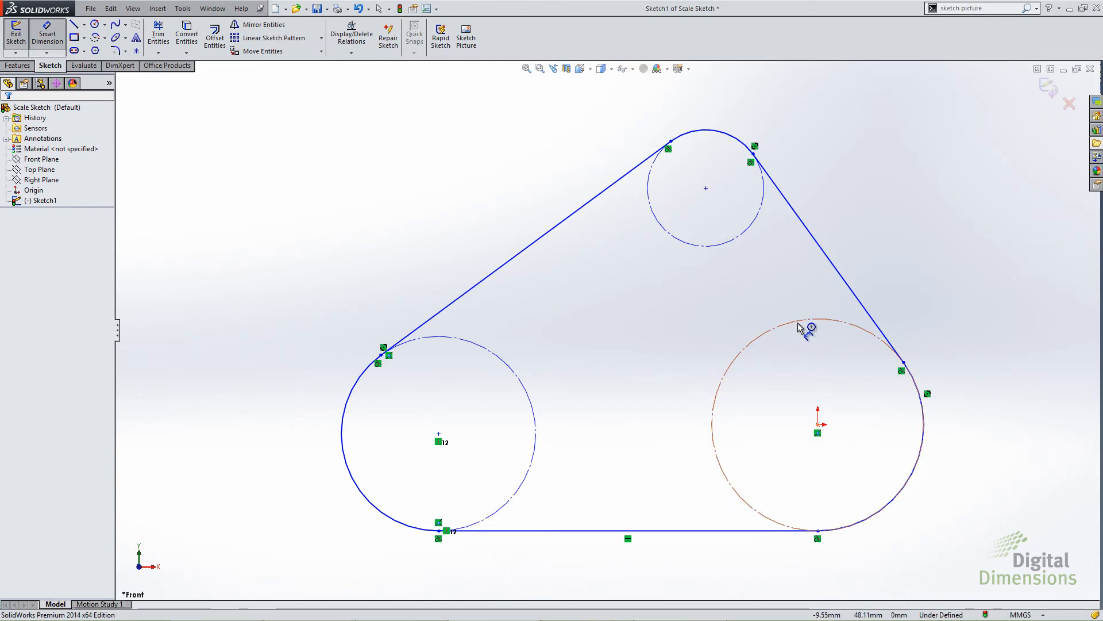
left_click(808, 329)
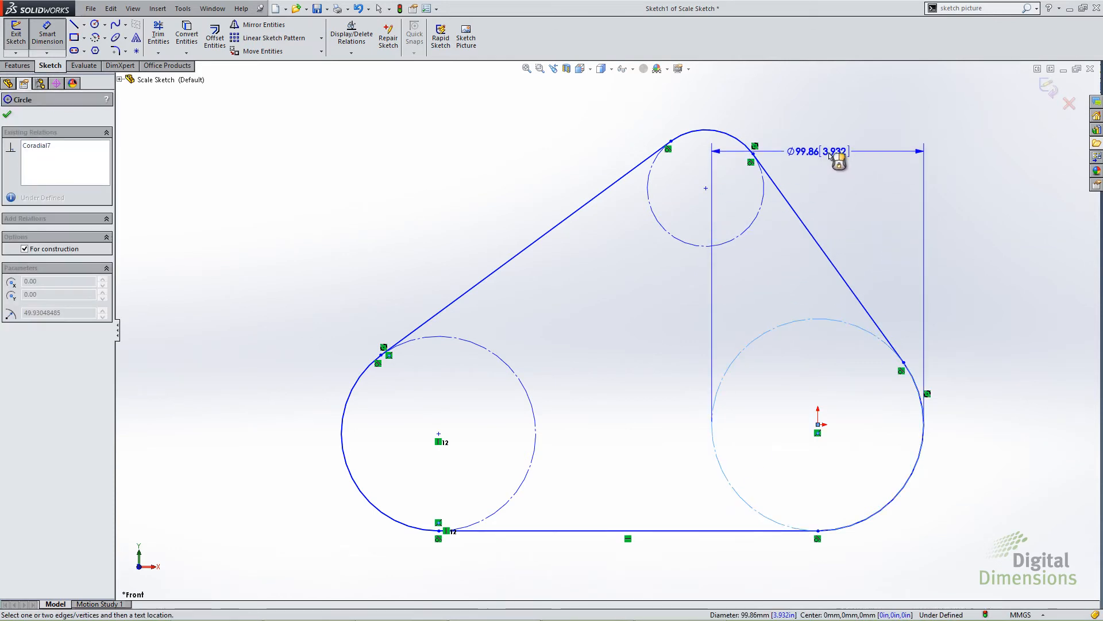
left_click_drag(838, 154, 819, 163)
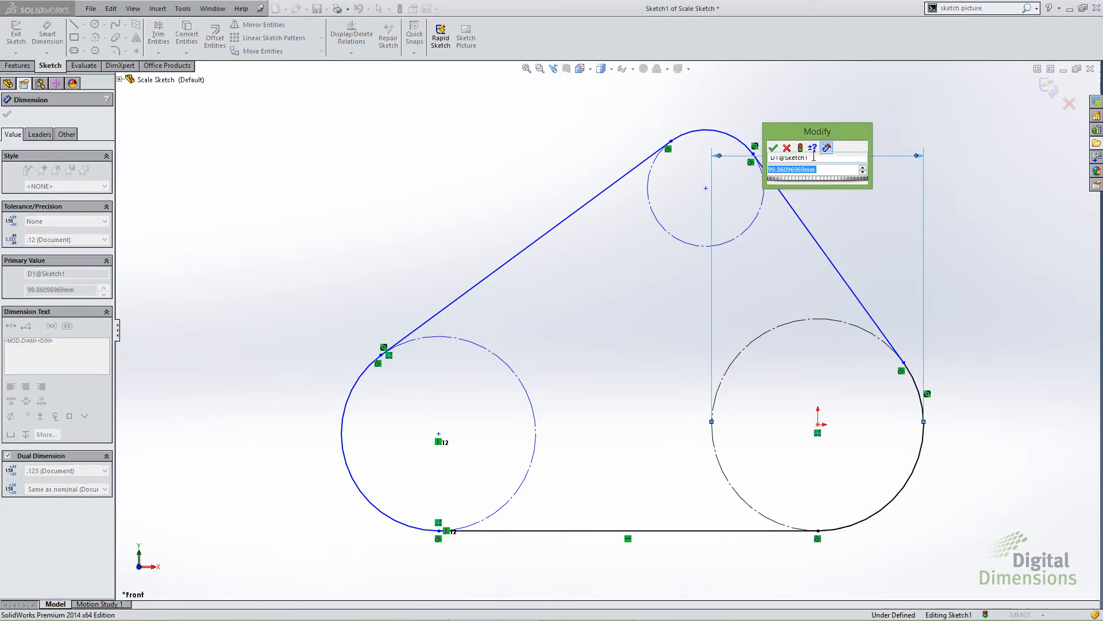
type("30")
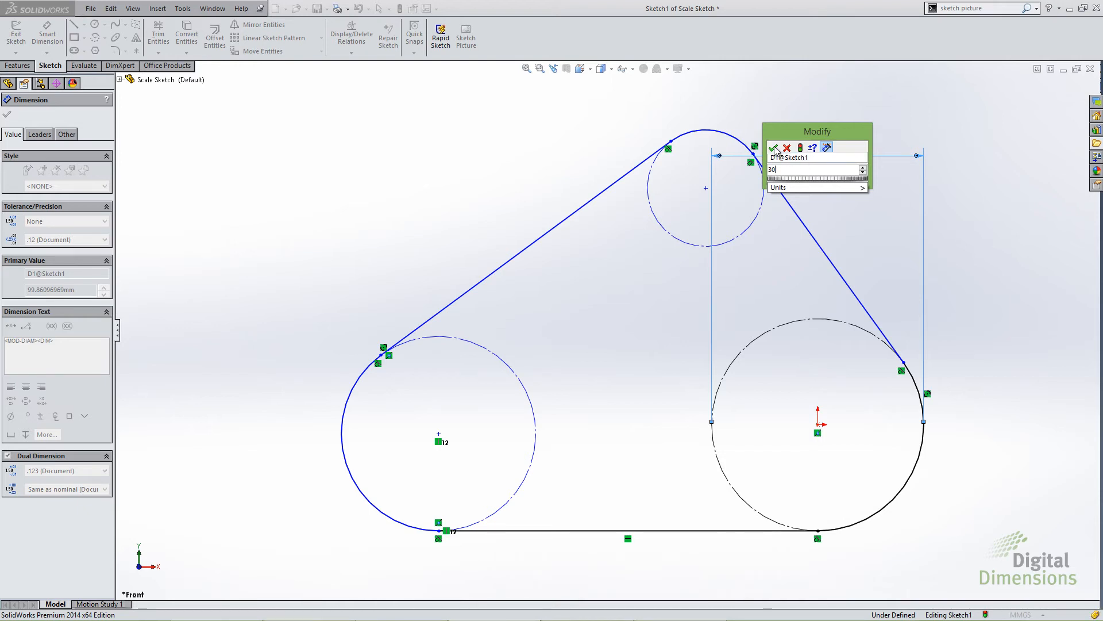
left_click(773, 147)
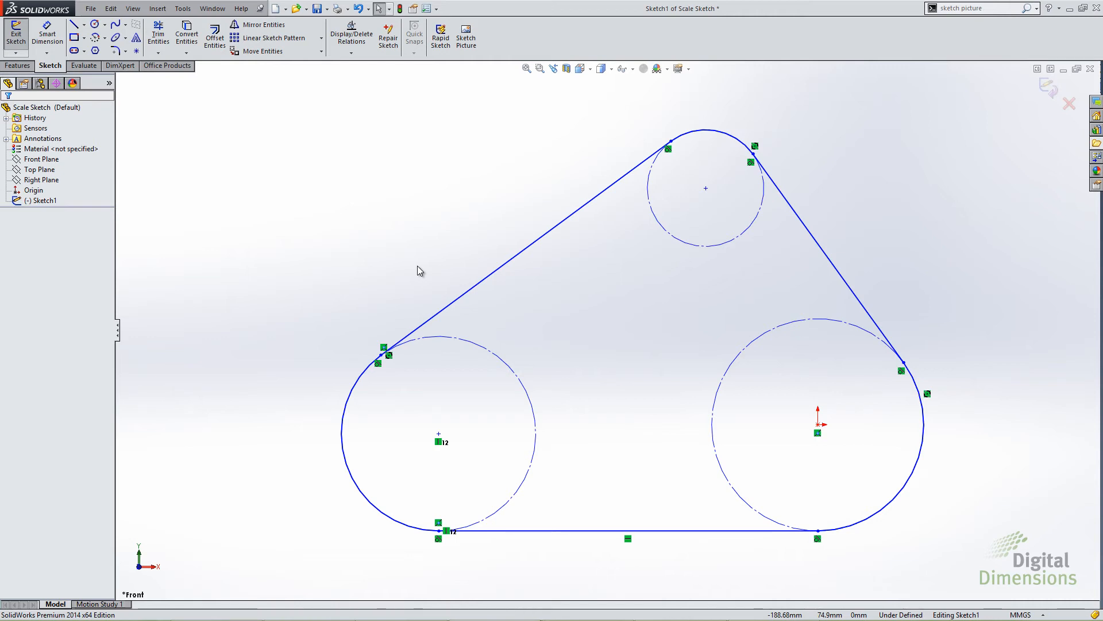
Step: Chain the belt's lines and arcs into a Path Length measurement of 737.39 mm
left_click(15, 50)
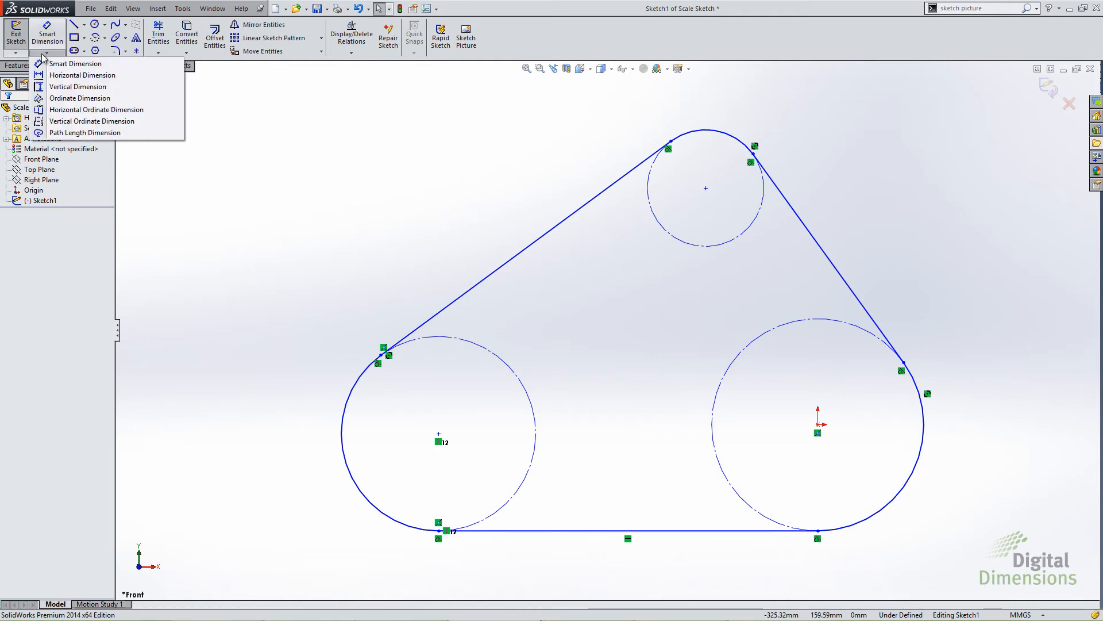
mouse_move(86, 133)
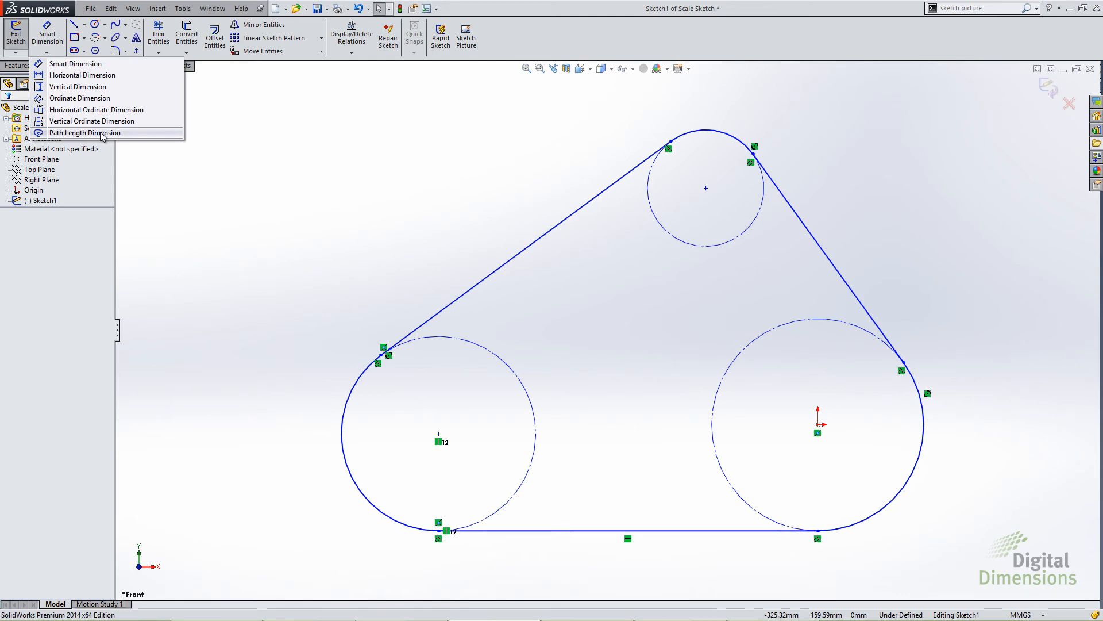
left_click(85, 132)
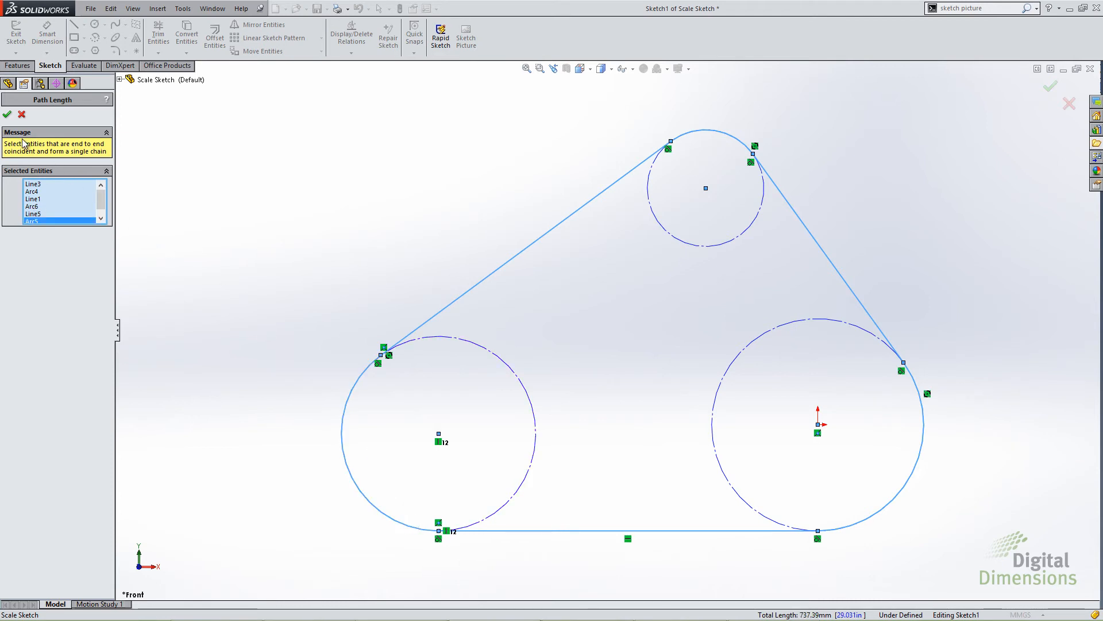
left_click(7, 114)
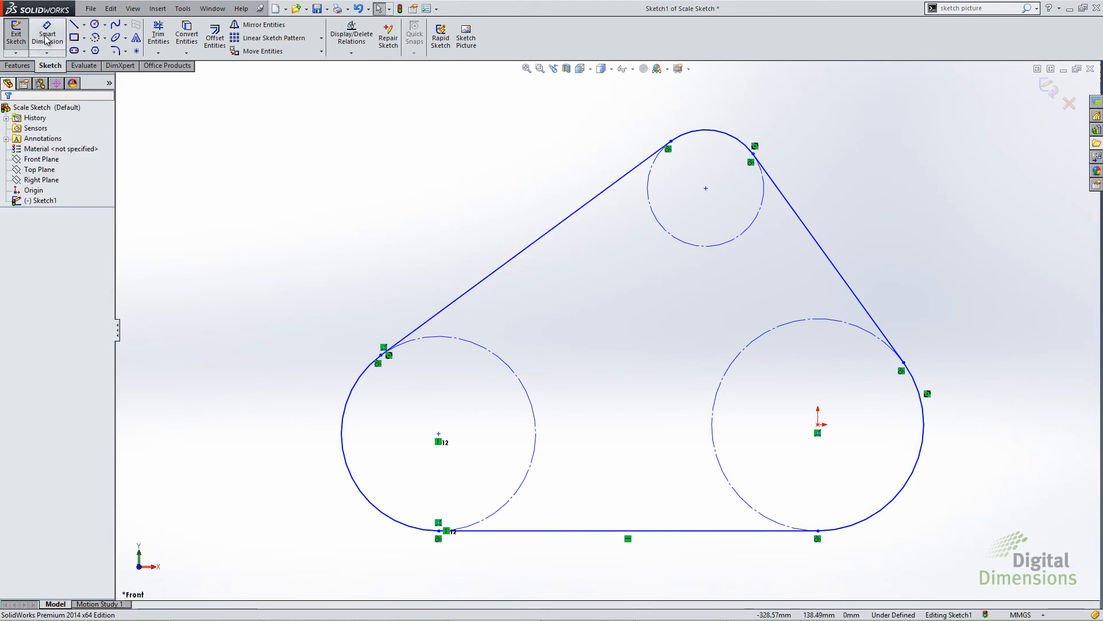
Step: Place the 737.39 mm Path Length dimension above the belt and review its path properties
left_click(47, 34)
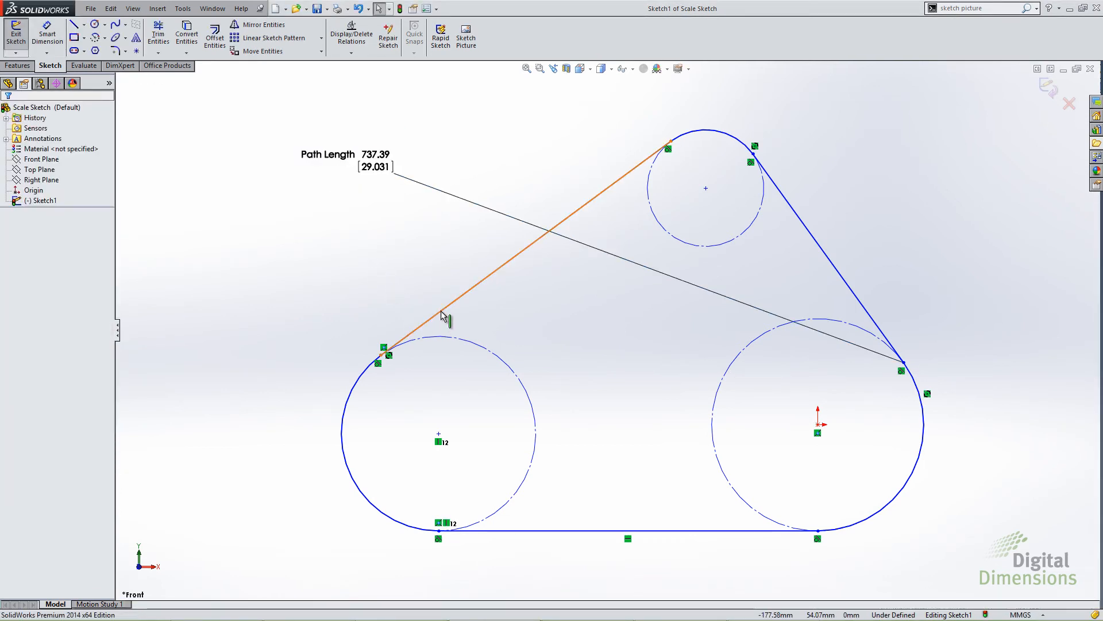
left_click(445, 319)
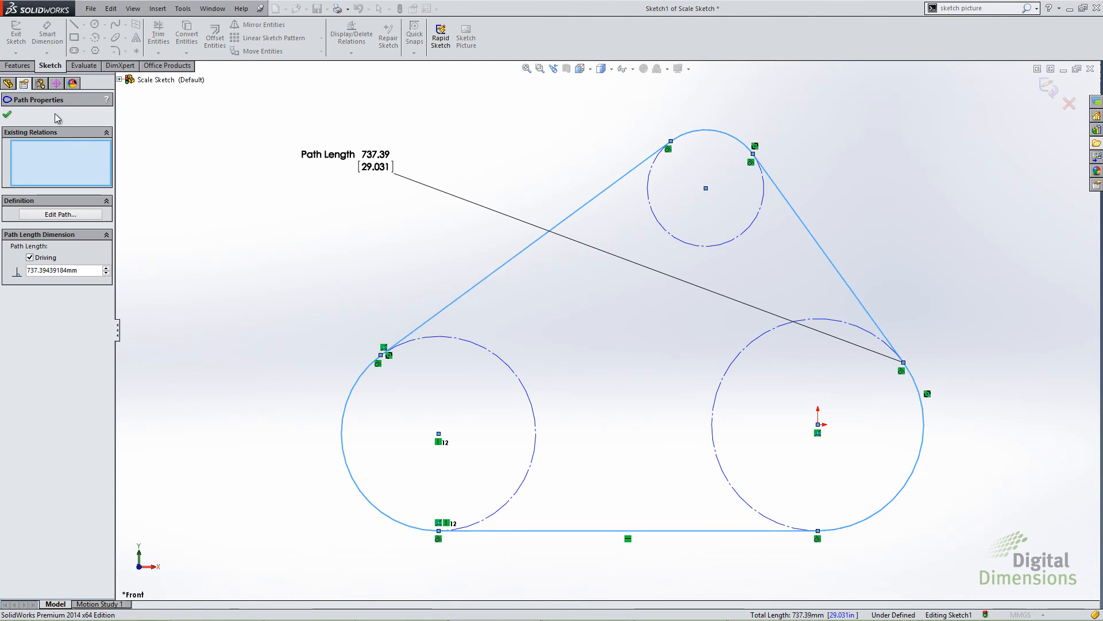
left_click(31, 257)
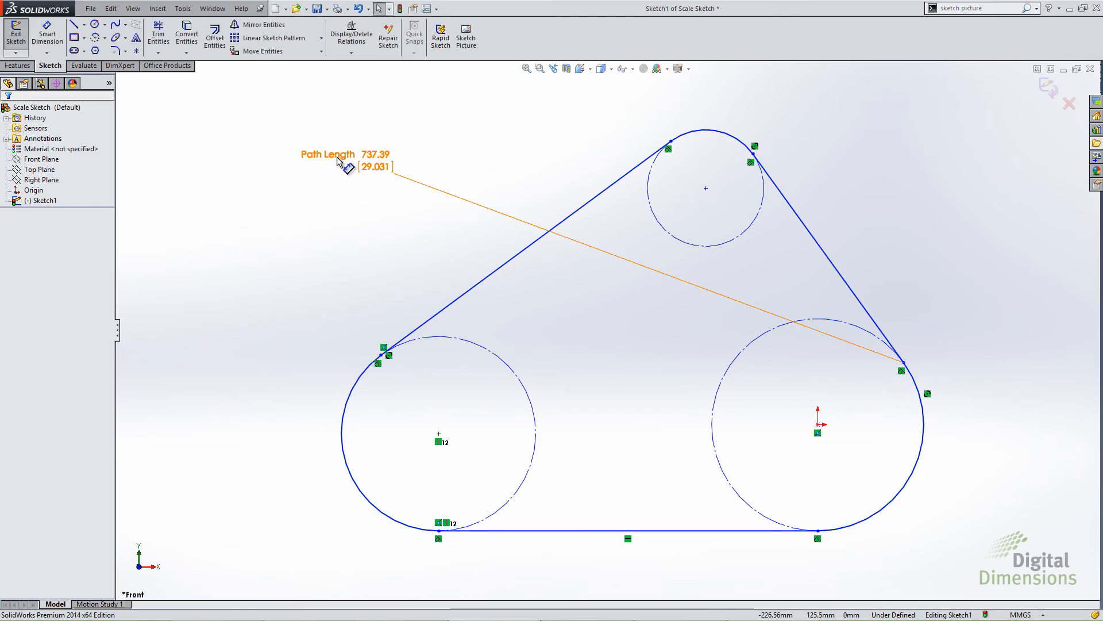
Step: Drag the left pulley so the belt's path length updates to 825.16 mm
left_click(336, 158)
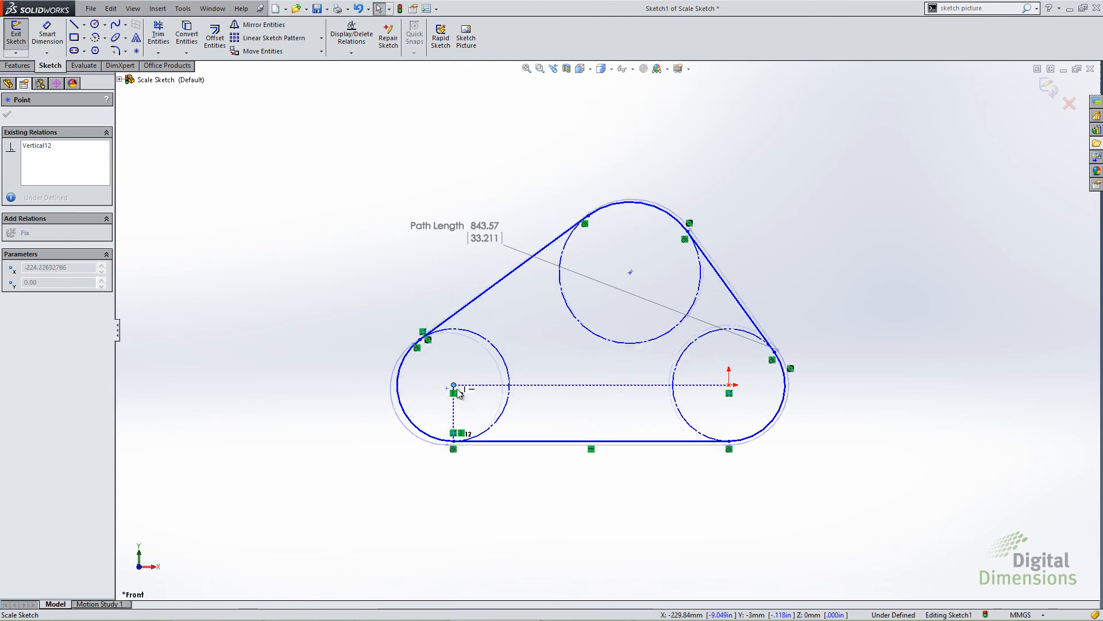
left_click_drag(454, 388, 460, 389)
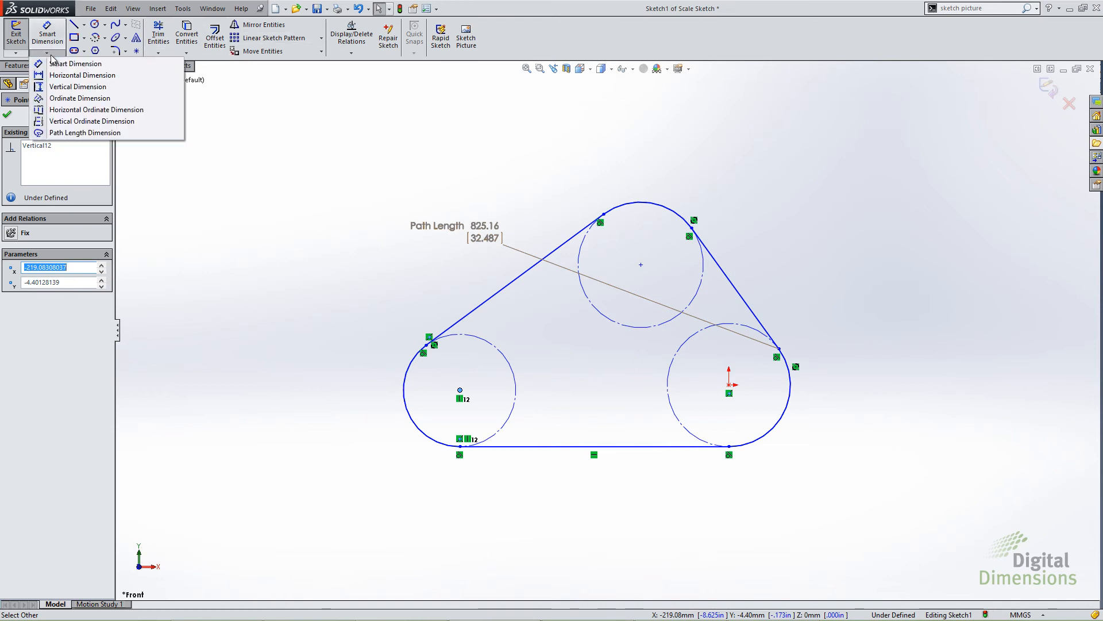
mouse_move(84, 133)
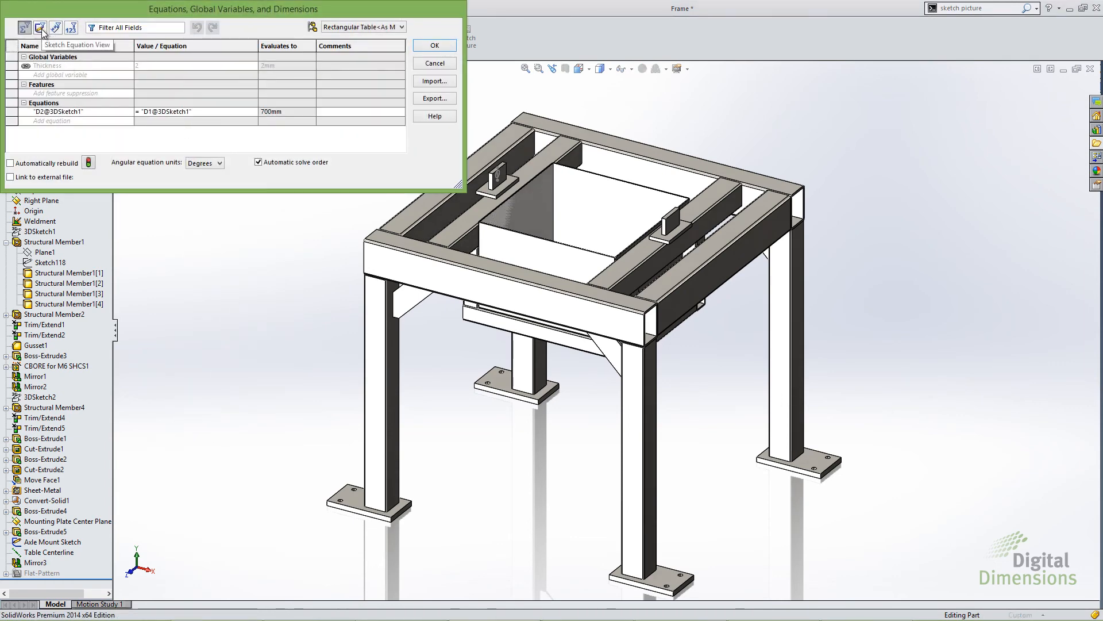
Step: View only the Frame part's sketch equations, then cancel without changes
left_click(40, 27)
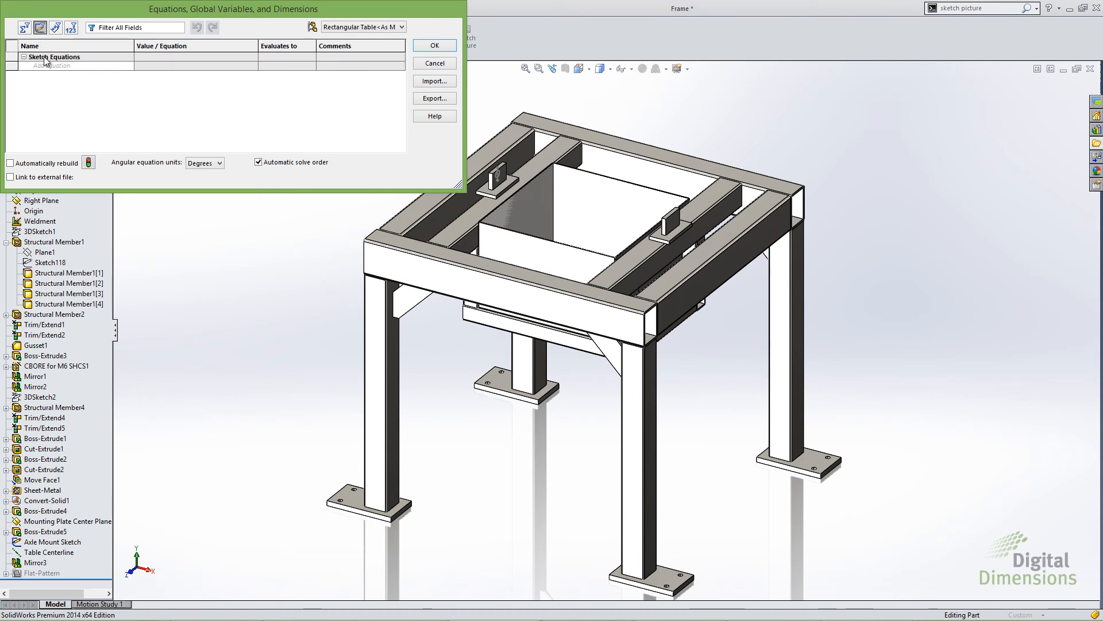
mouse_move(93, 123)
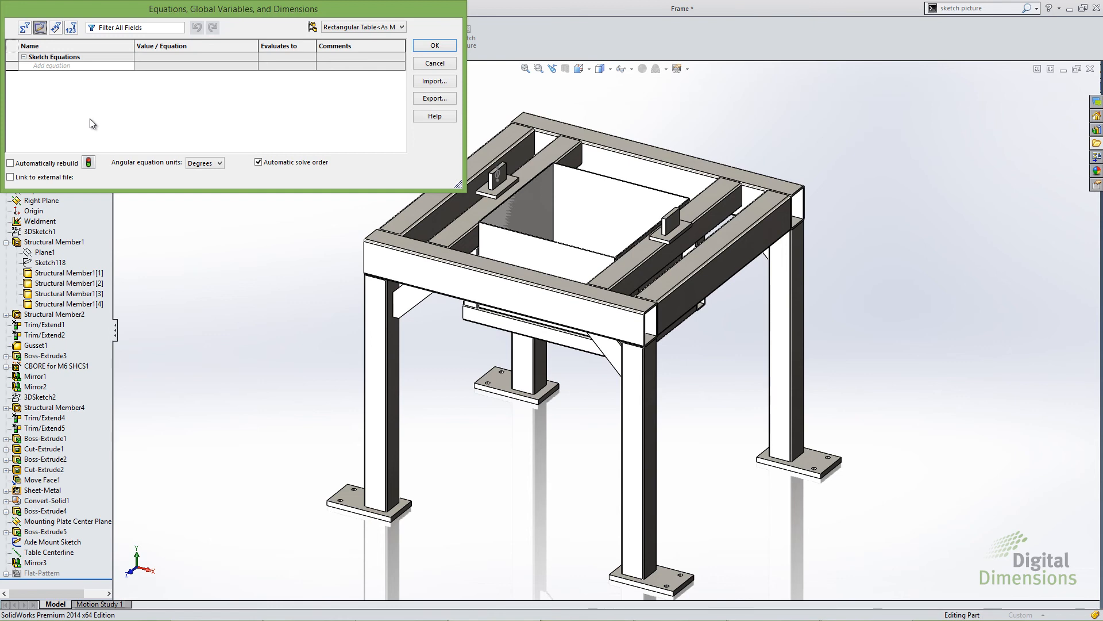
mouse_move(81, 42)
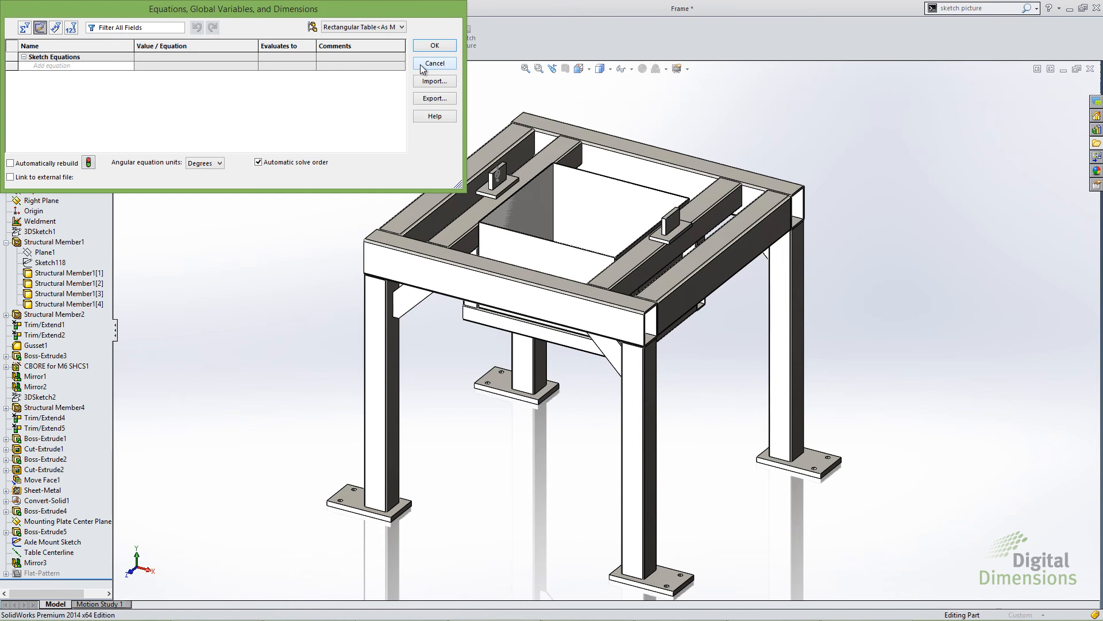
left_click(433, 63)
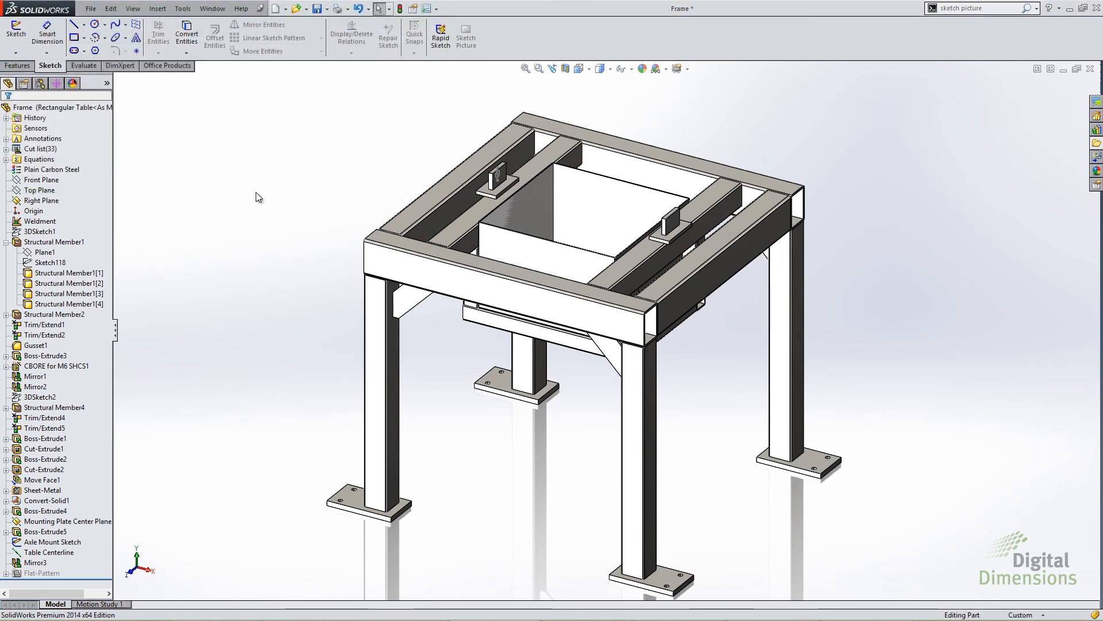
mouse_move(232, 200)
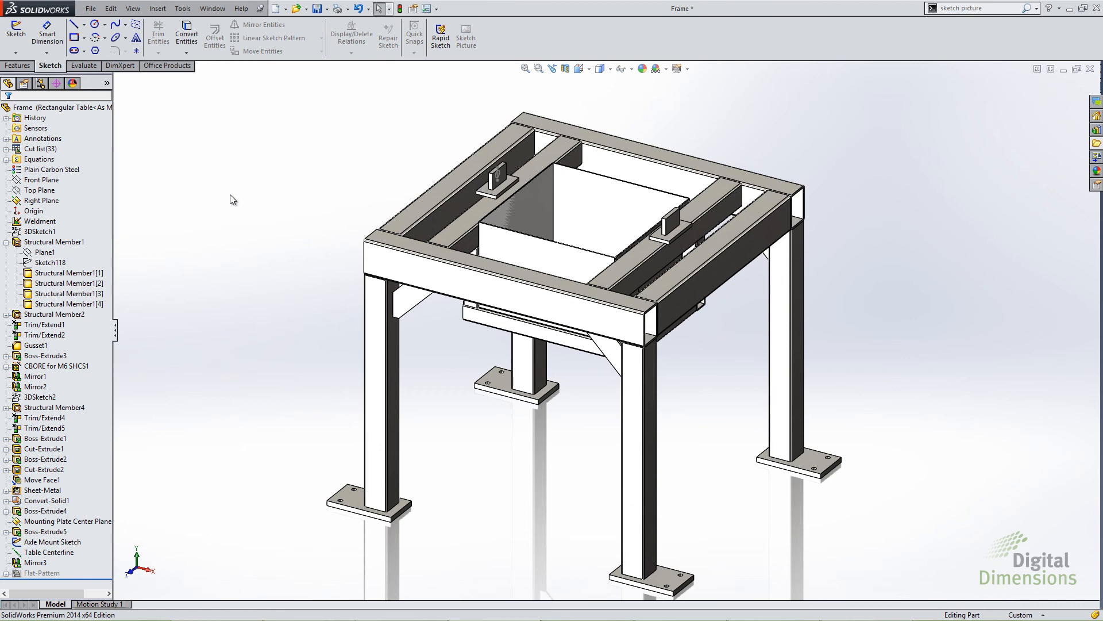
Step: Create a new Part document
left_click(110, 8)
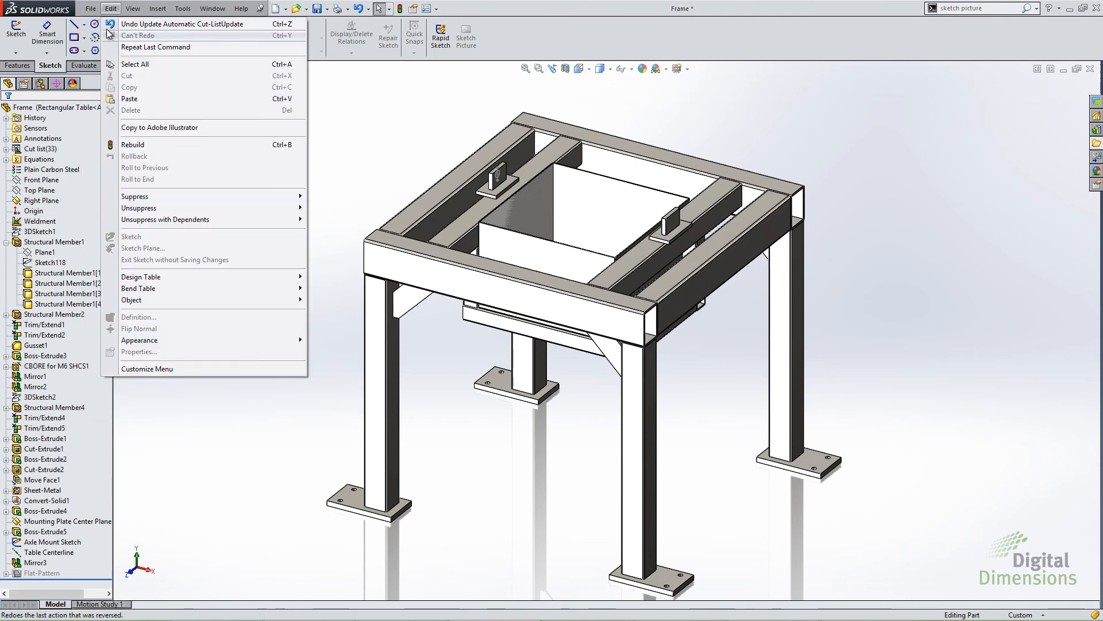
left_click(277, 8)
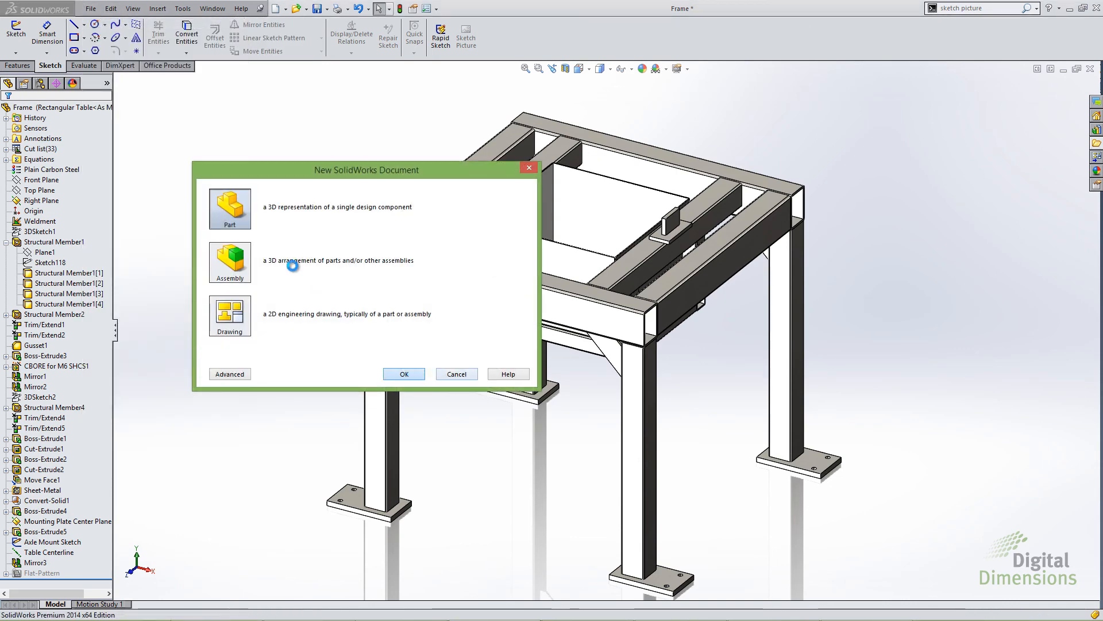
left_click(404, 373)
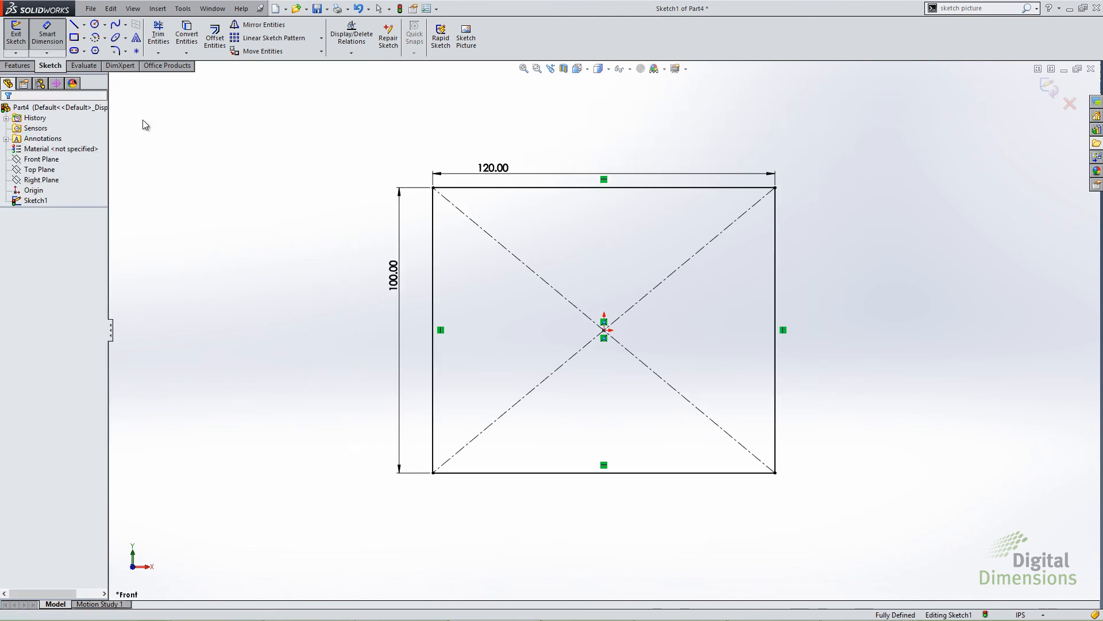
Step: Extrude the rectangle into a solid plate and start a sketch on its face
left_click(21, 35)
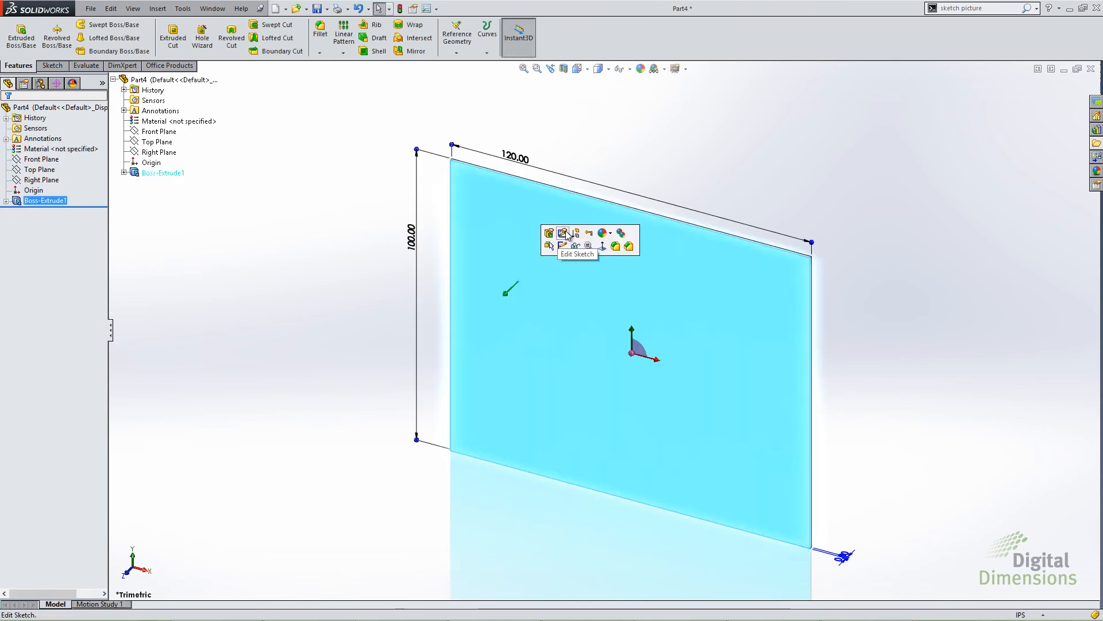
left_click(550, 233)
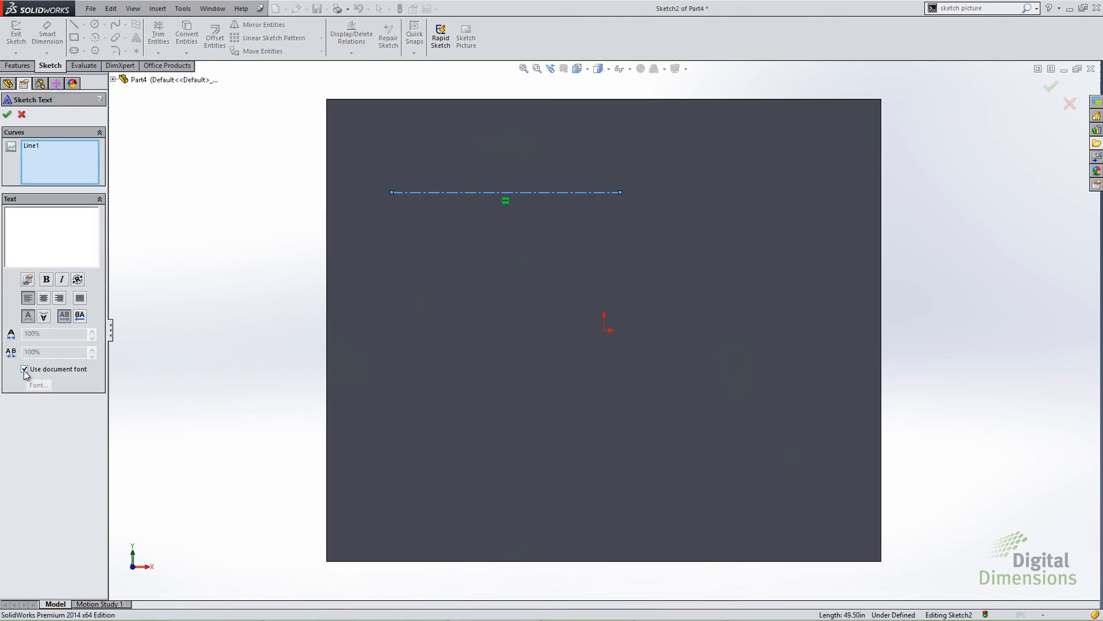
Step: Set the sketch text font to OLF SimpleSansOC at 72 points, replacing the document font
left_click(24, 369)
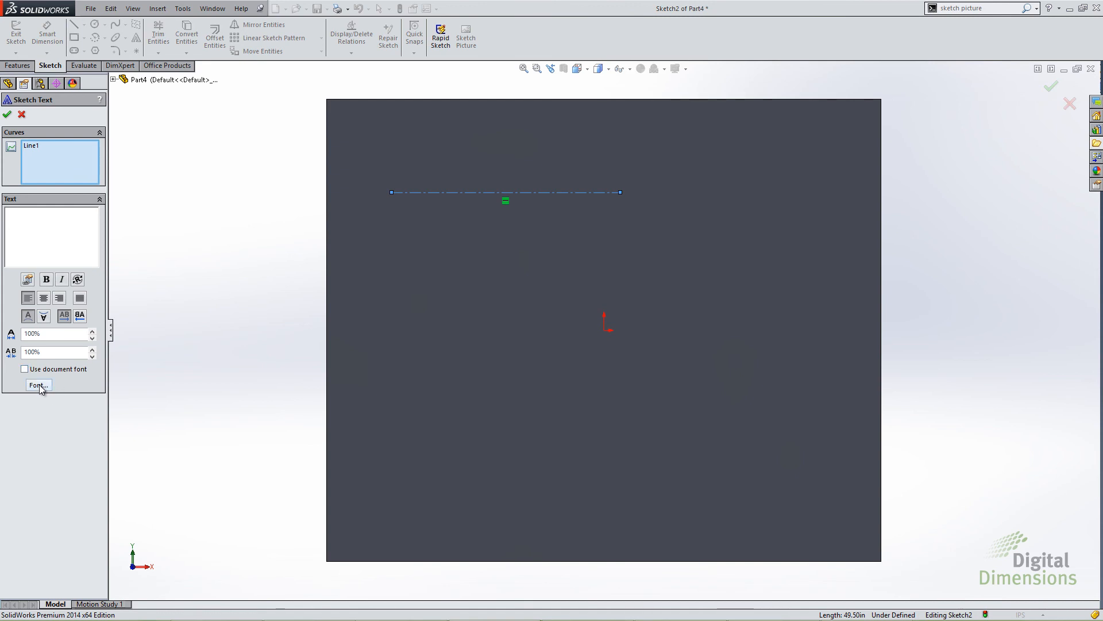
left_click(38, 385)
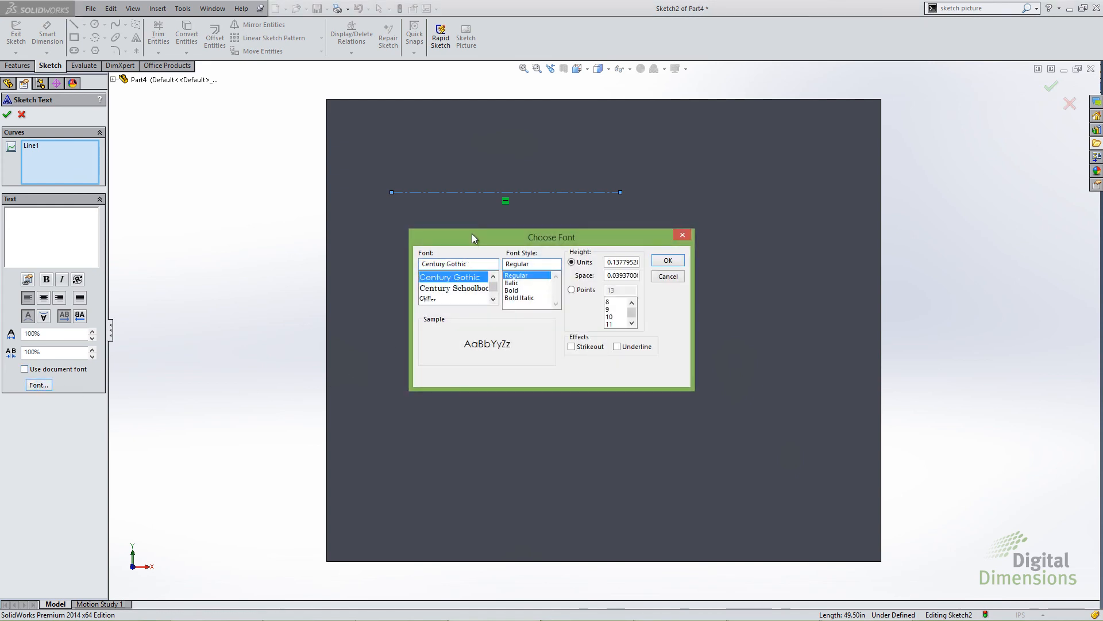
left_click_drag(473, 237, 464, 240)
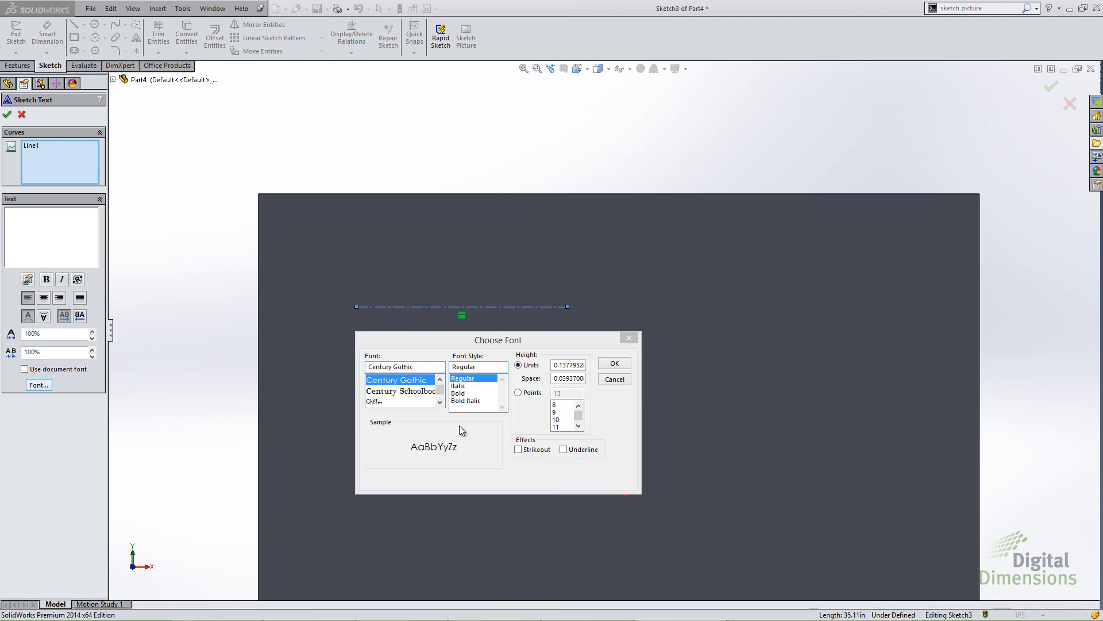
type("olf")
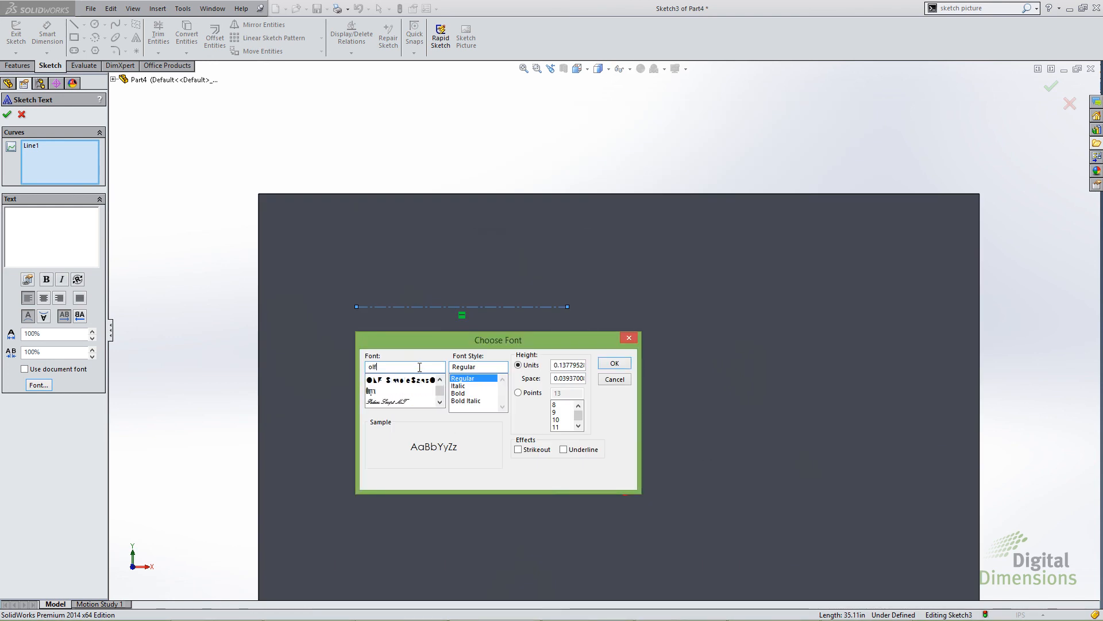
left_click(401, 380)
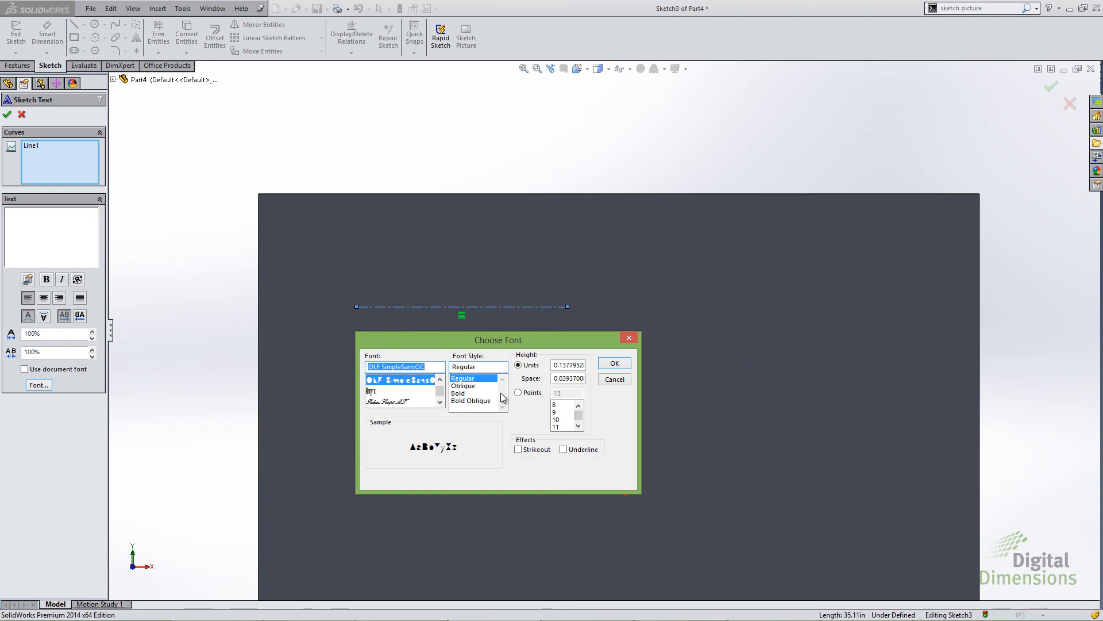
left_click(518, 392)
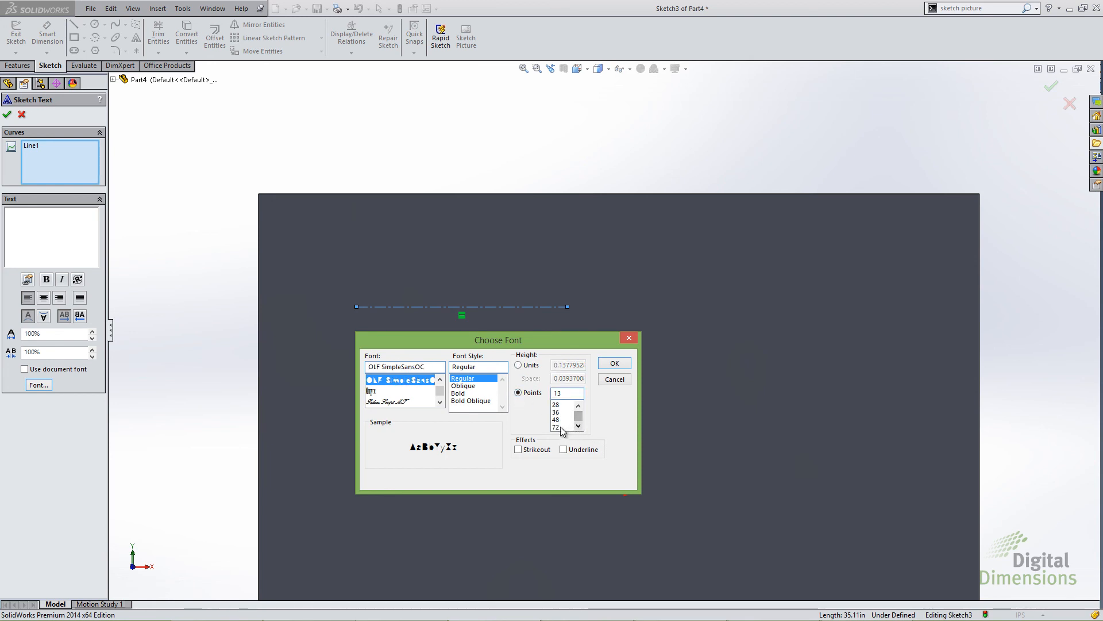
left_click(612, 363)
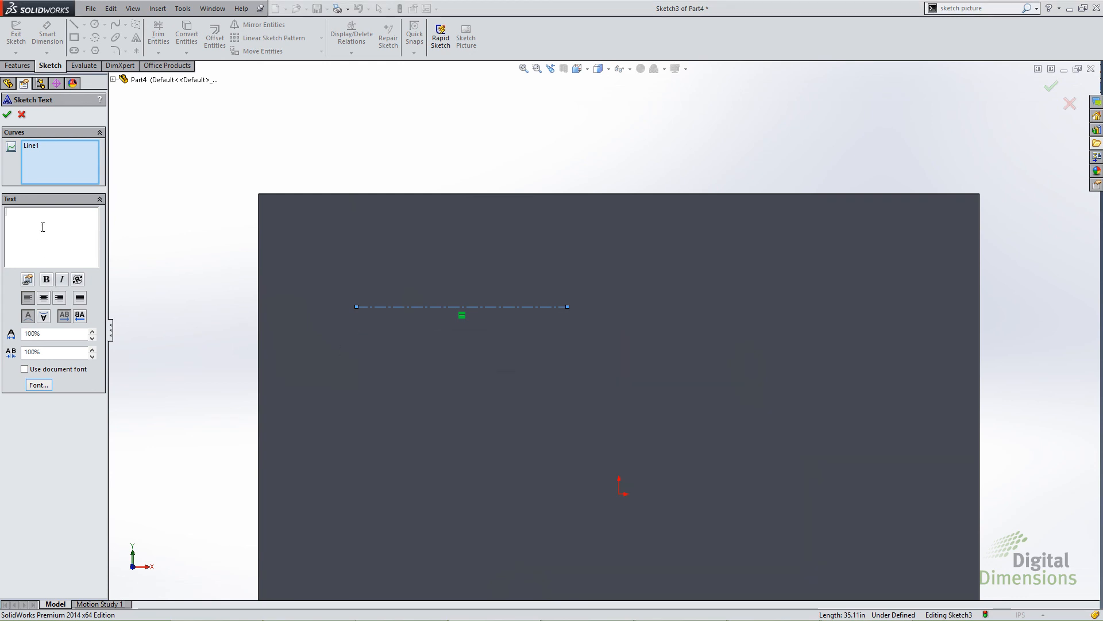
Step: Enter 'This is a test' as the sketch text along Line1
type("This is a")
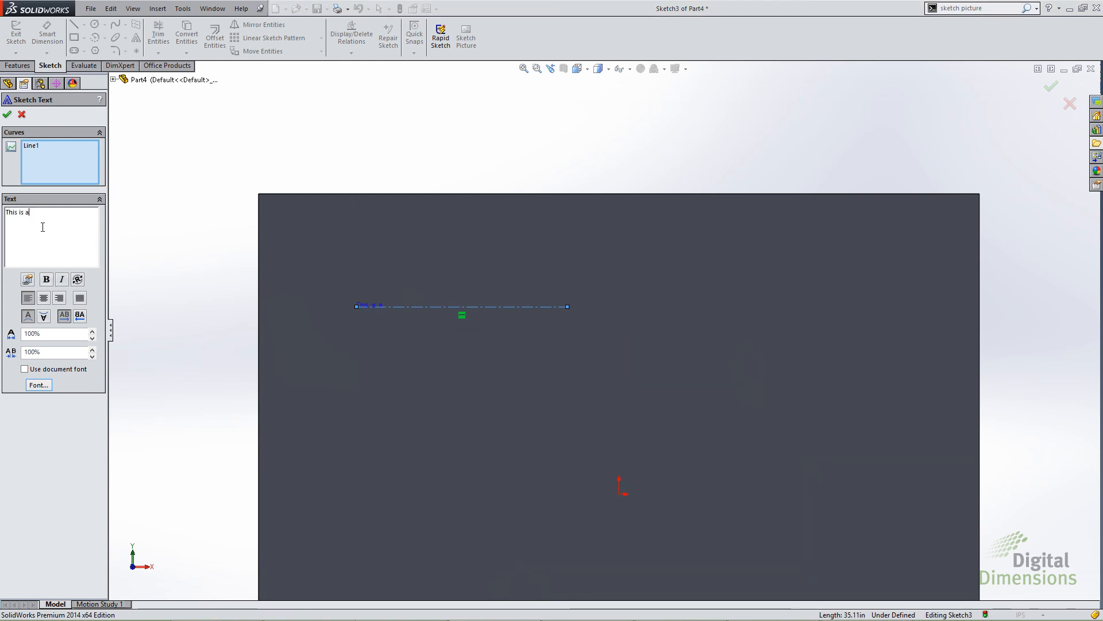
type("test")
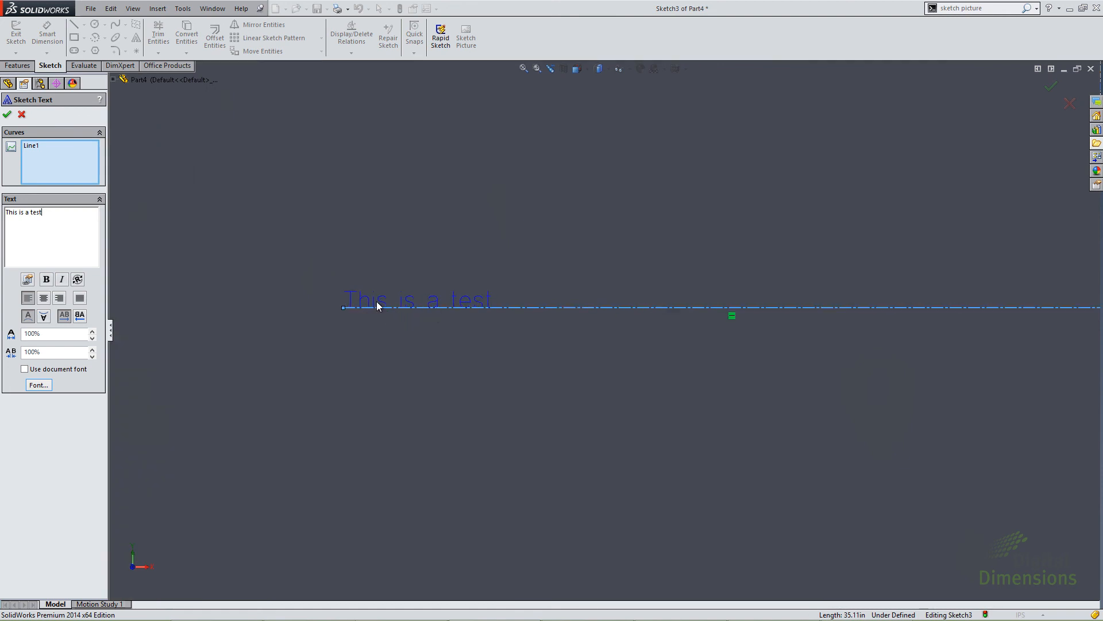
mouse_move(471, 305)
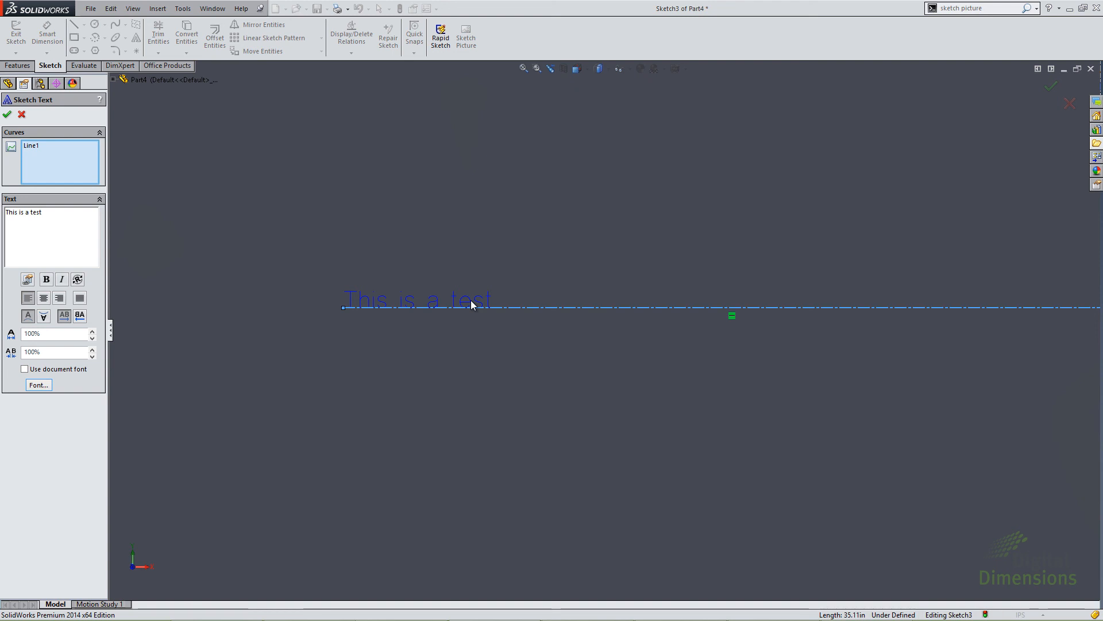
left_click(38, 385)
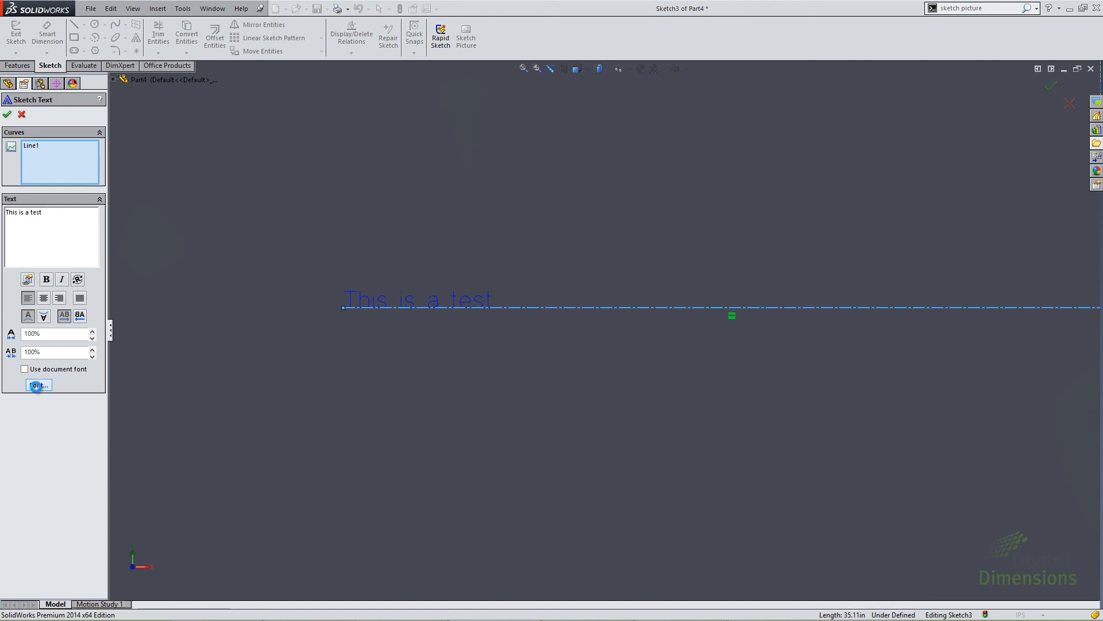
left_click(38, 385)
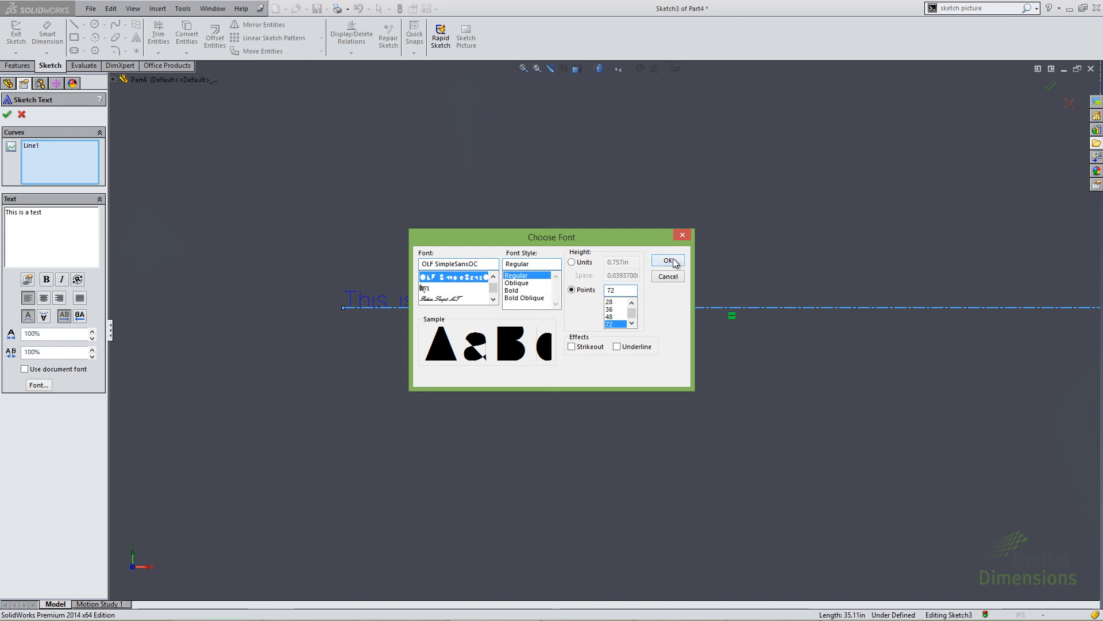
left_click(666, 260)
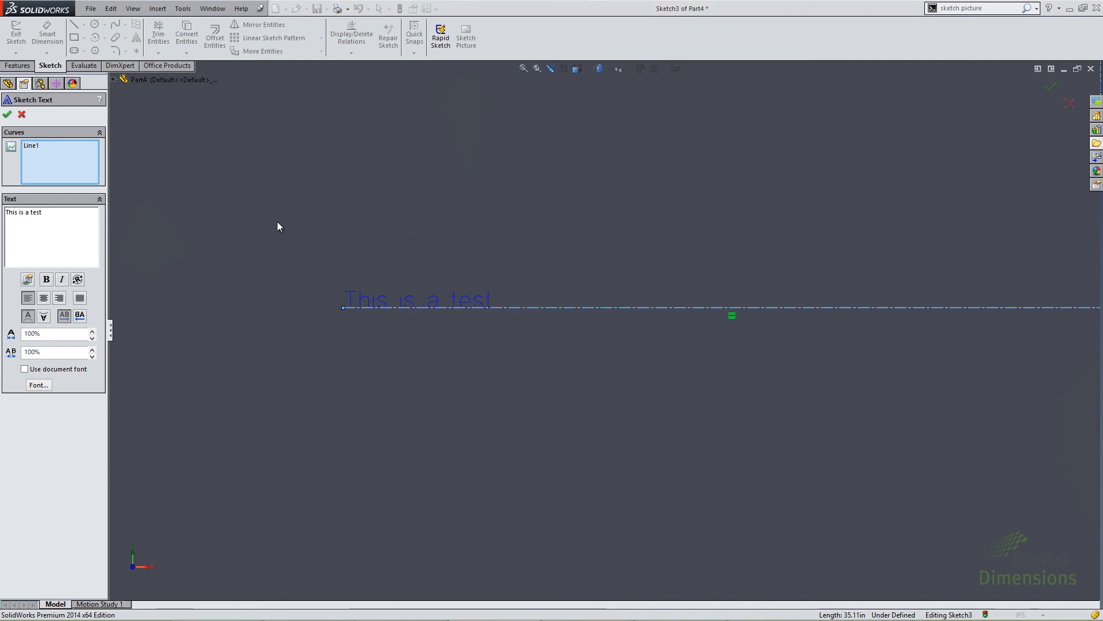